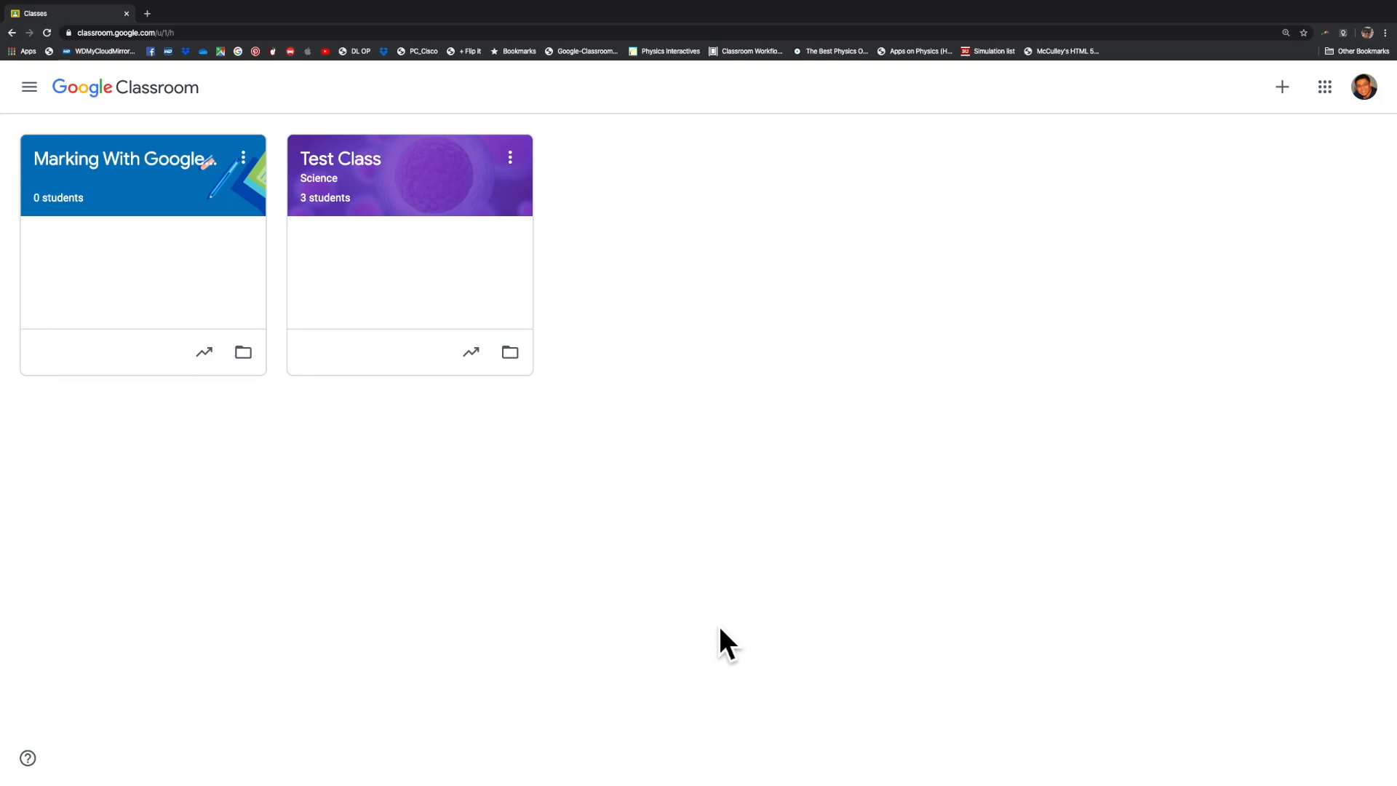
{"action": "mouse_move", "coordinate": [121, 158]}
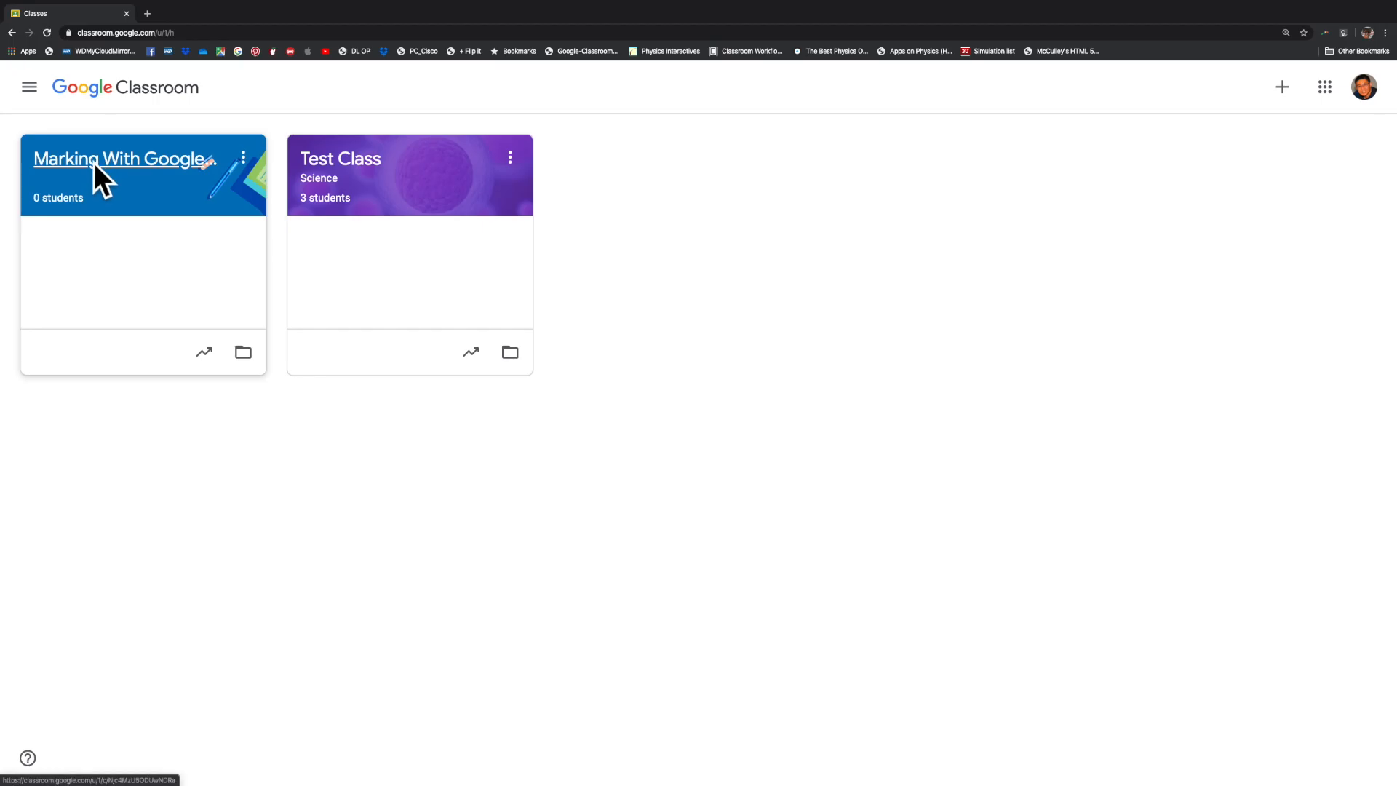
Step: Open the Marking With Google Classroom class, check People, then go to Classwork
{"action": "left_click", "coordinate": [121, 158]}
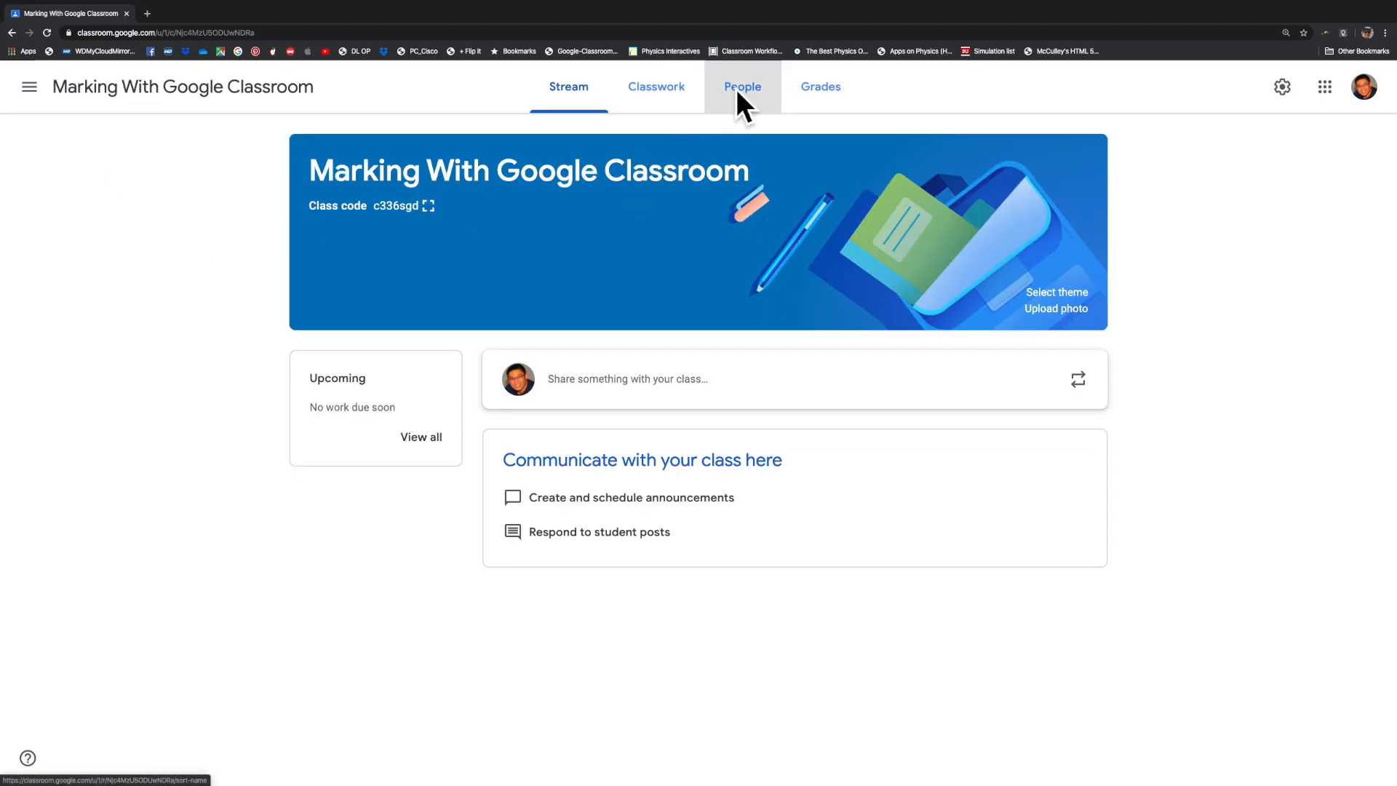
{"action": "left_click", "coordinate": [742, 86]}
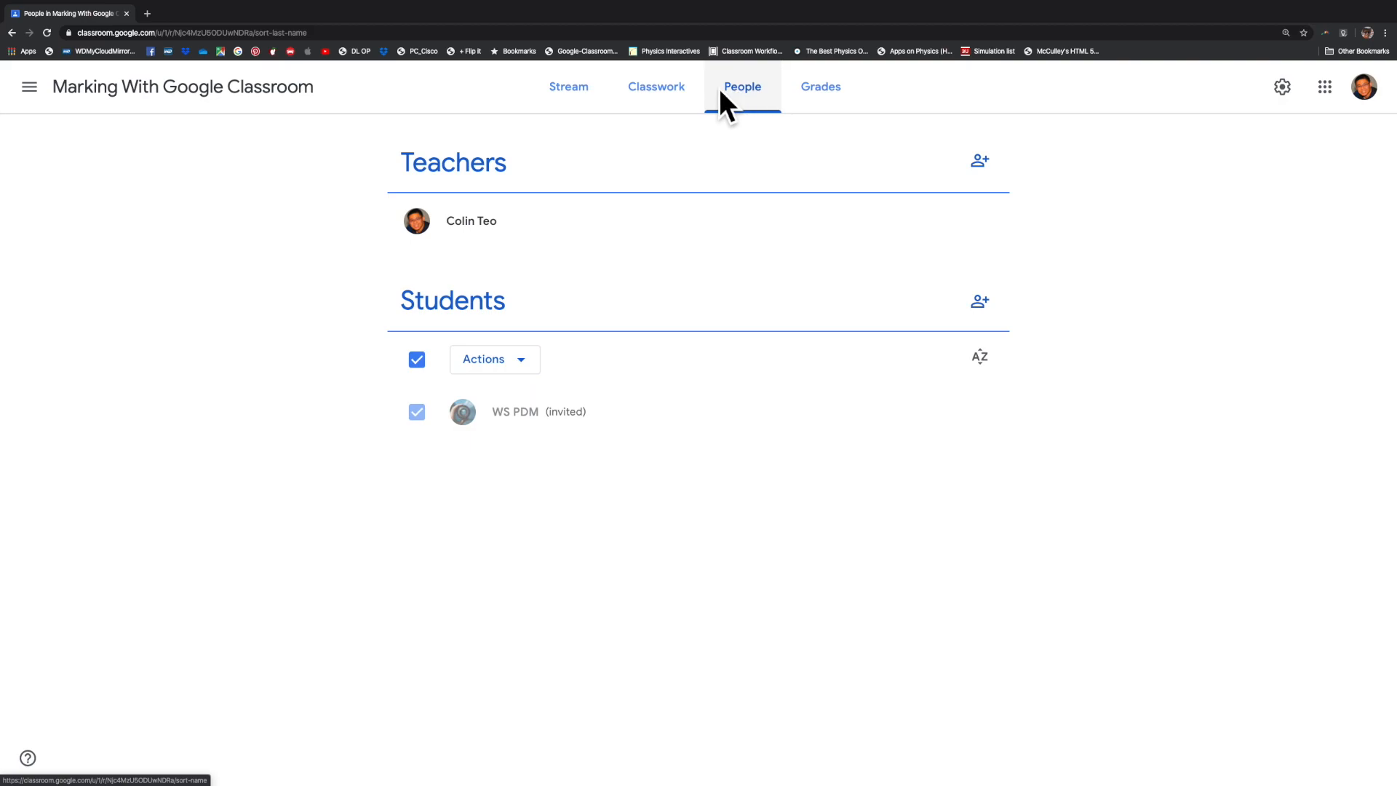
{"action": "left_click", "coordinate": [656, 86]}
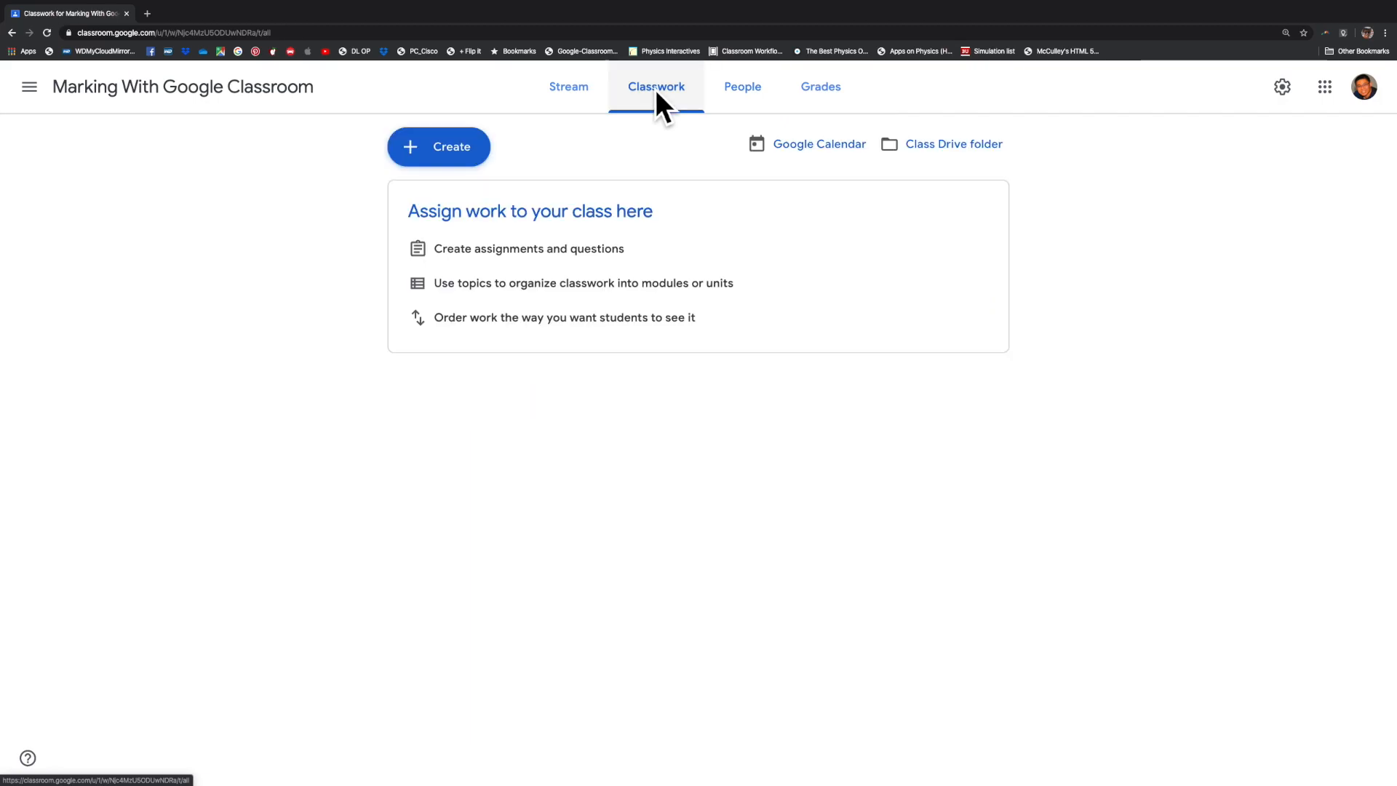
Step: Start a new assignment titled Science Worksheet 1 with instructions "Do the worksheet"
{"action": "left_click", "coordinate": [438, 145]}
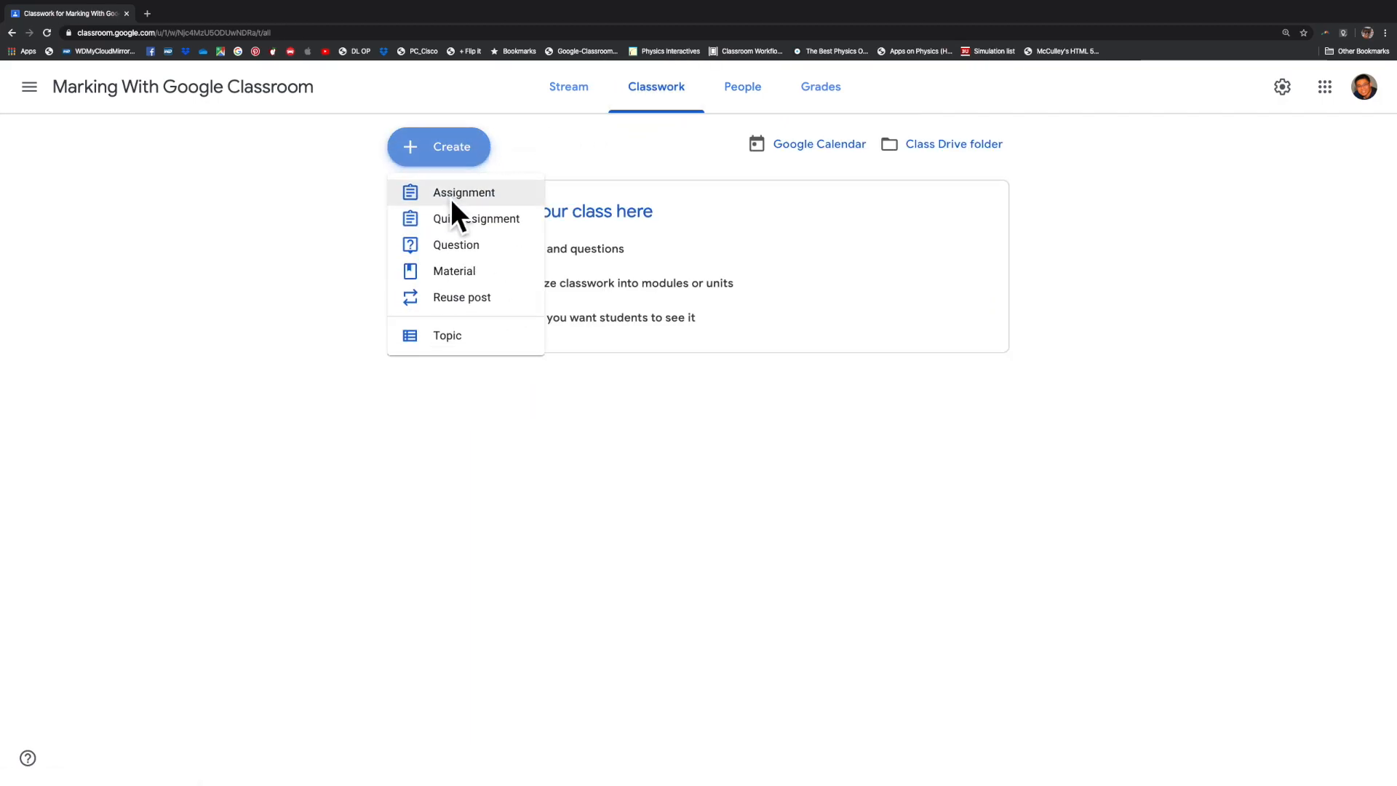
{"action": "left_click", "coordinate": [463, 193]}
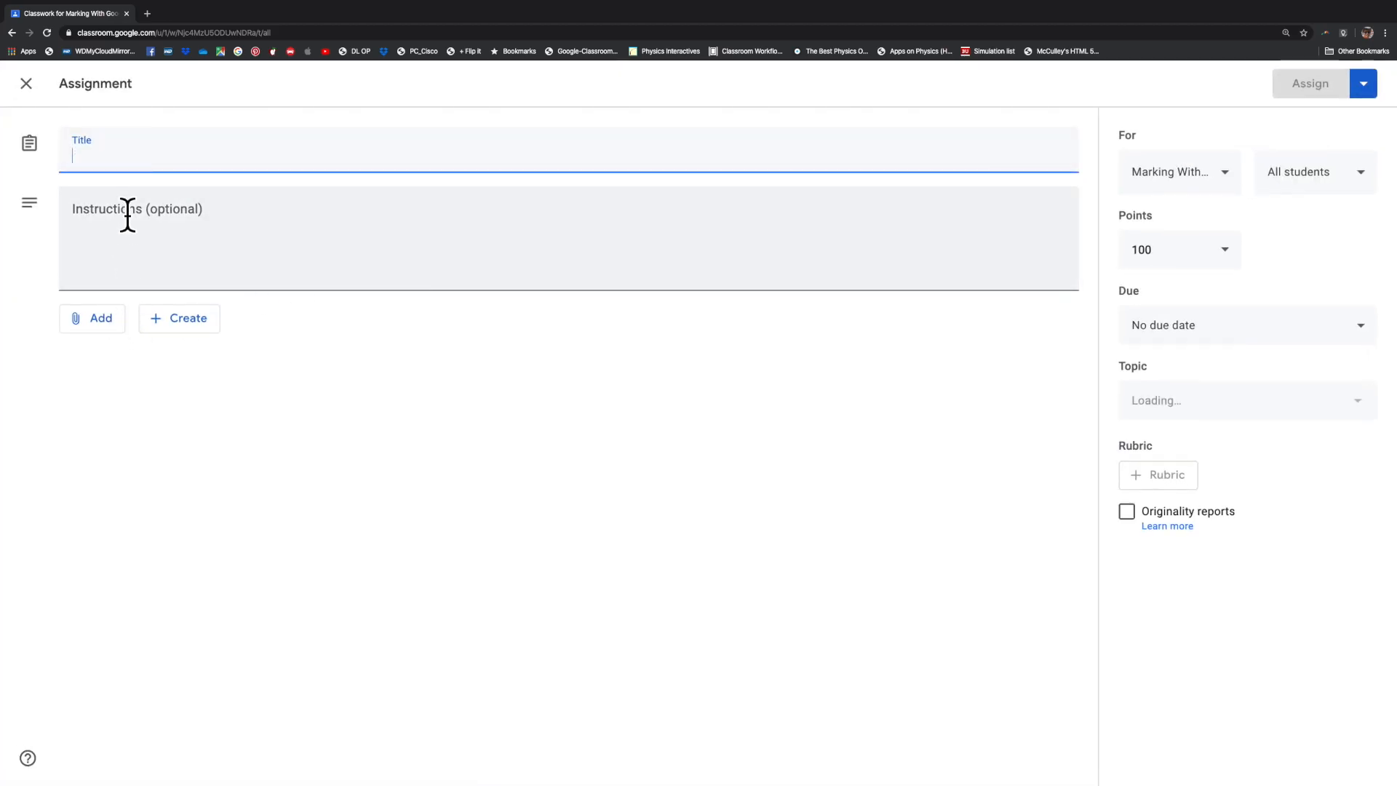
{"action": "type", "text": "S"}
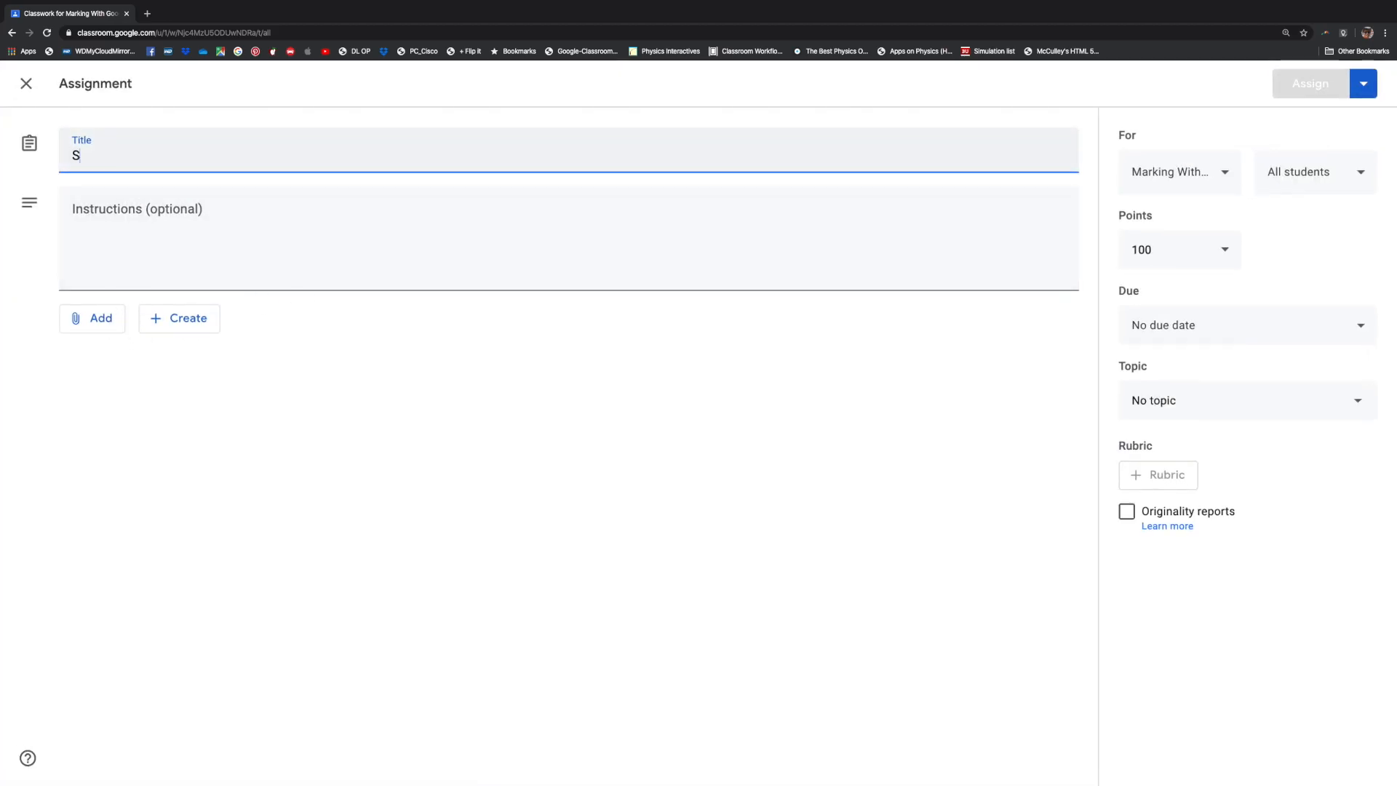
{"action": "type", "text": "cience Worksheet"}
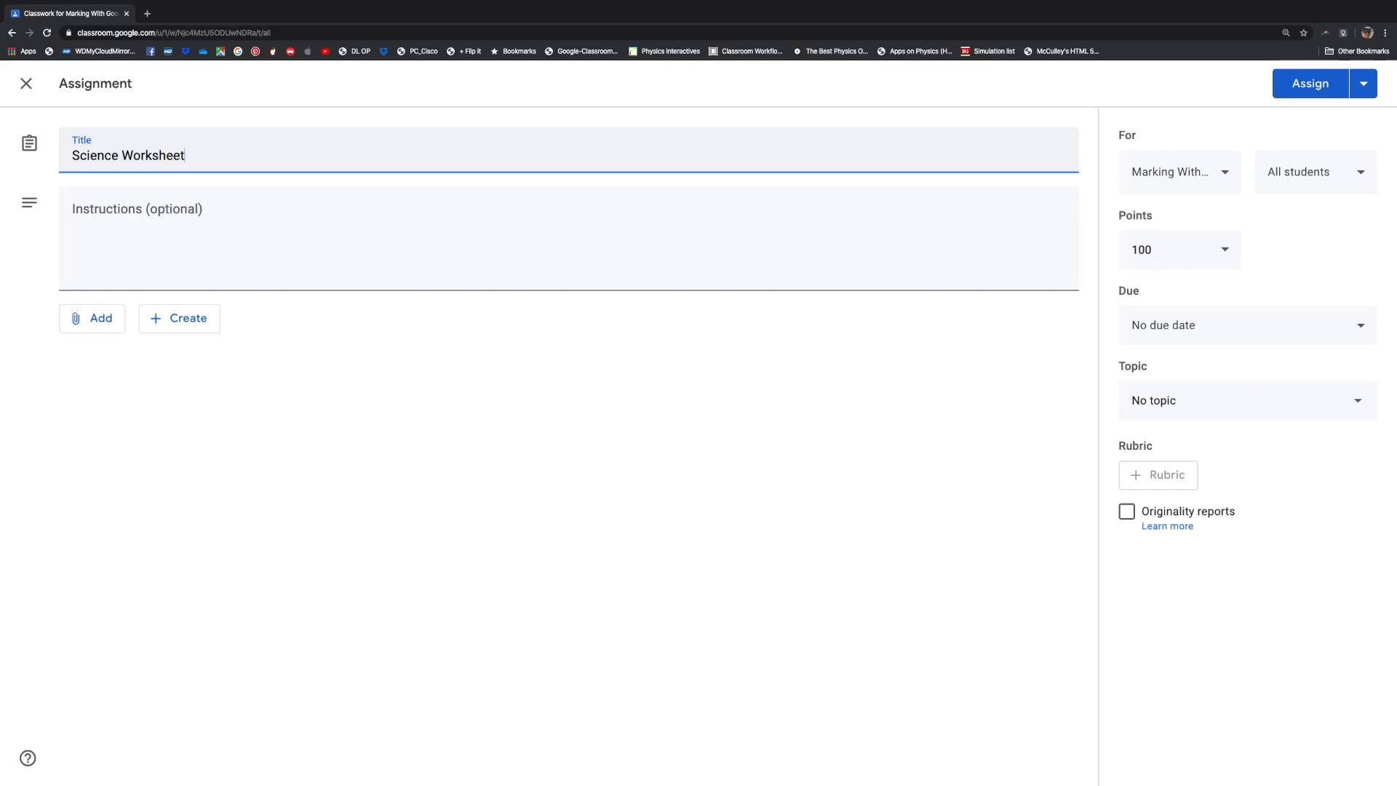
{"action": "type", "text": "1"}
{"action": "left_click", "coordinate": [568, 239]}
{"action": "type", "text": "Do t"}
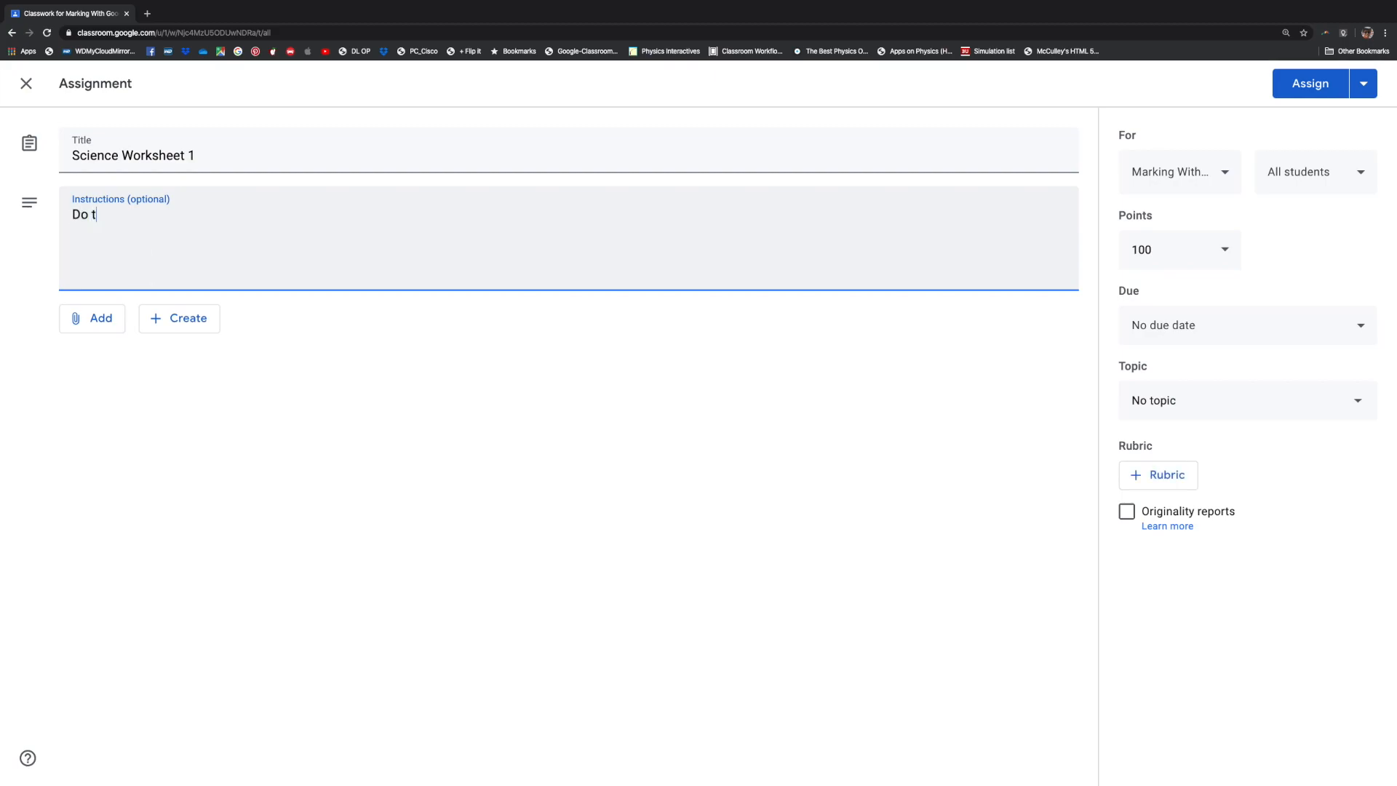
{"action": "type", "text": "he worksheet"}
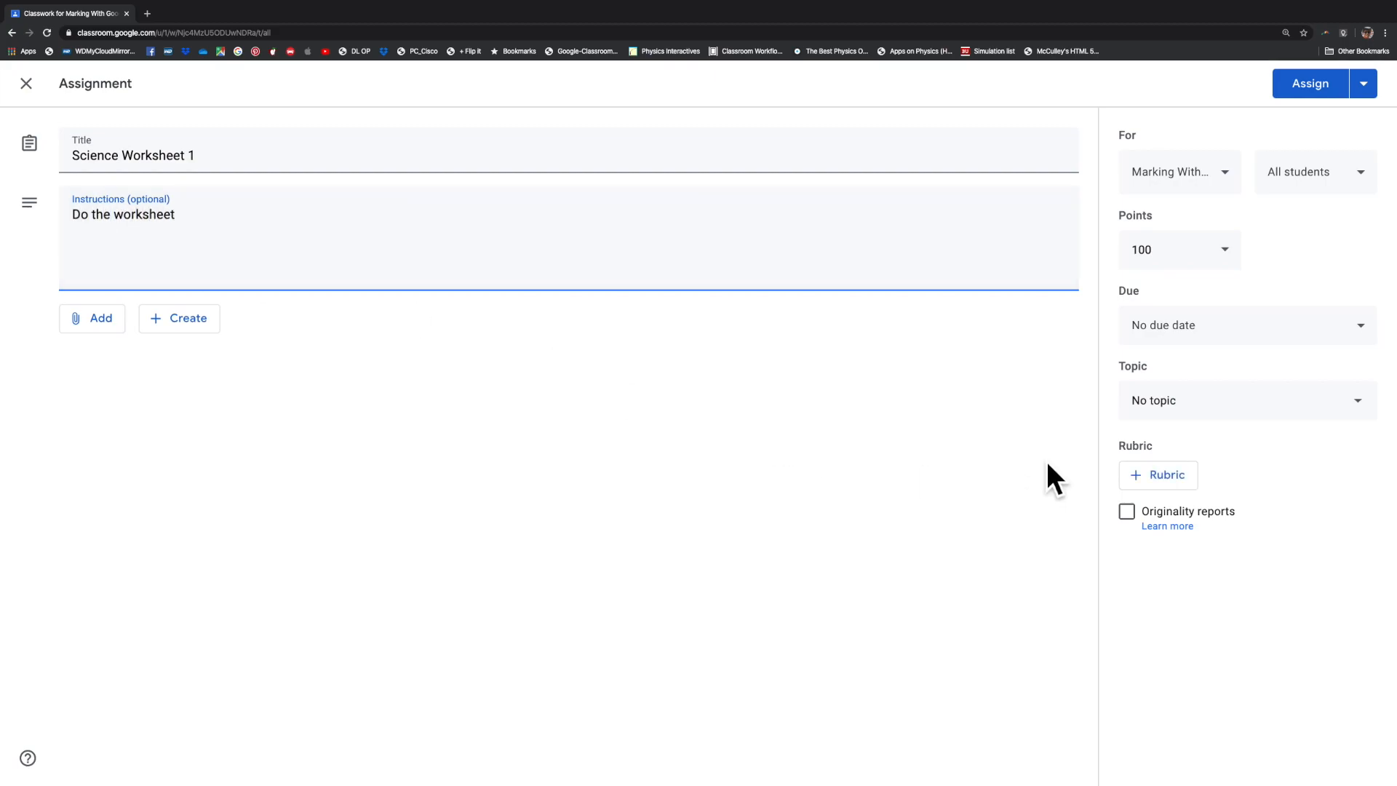
Step: File the assignment under a new topic named Science
{"action": "left_click", "coordinate": [1239, 400]}
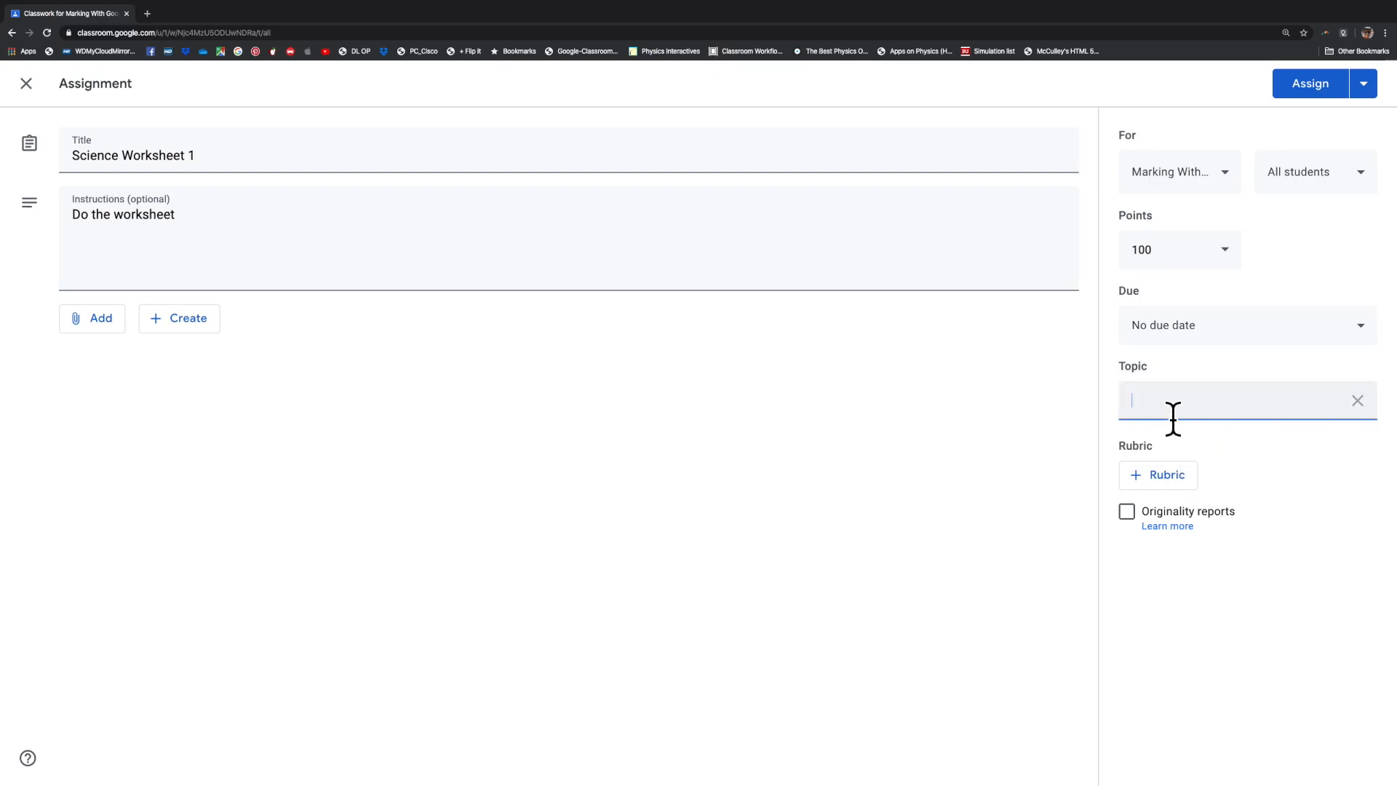
{"action": "type", "text": "Science"}
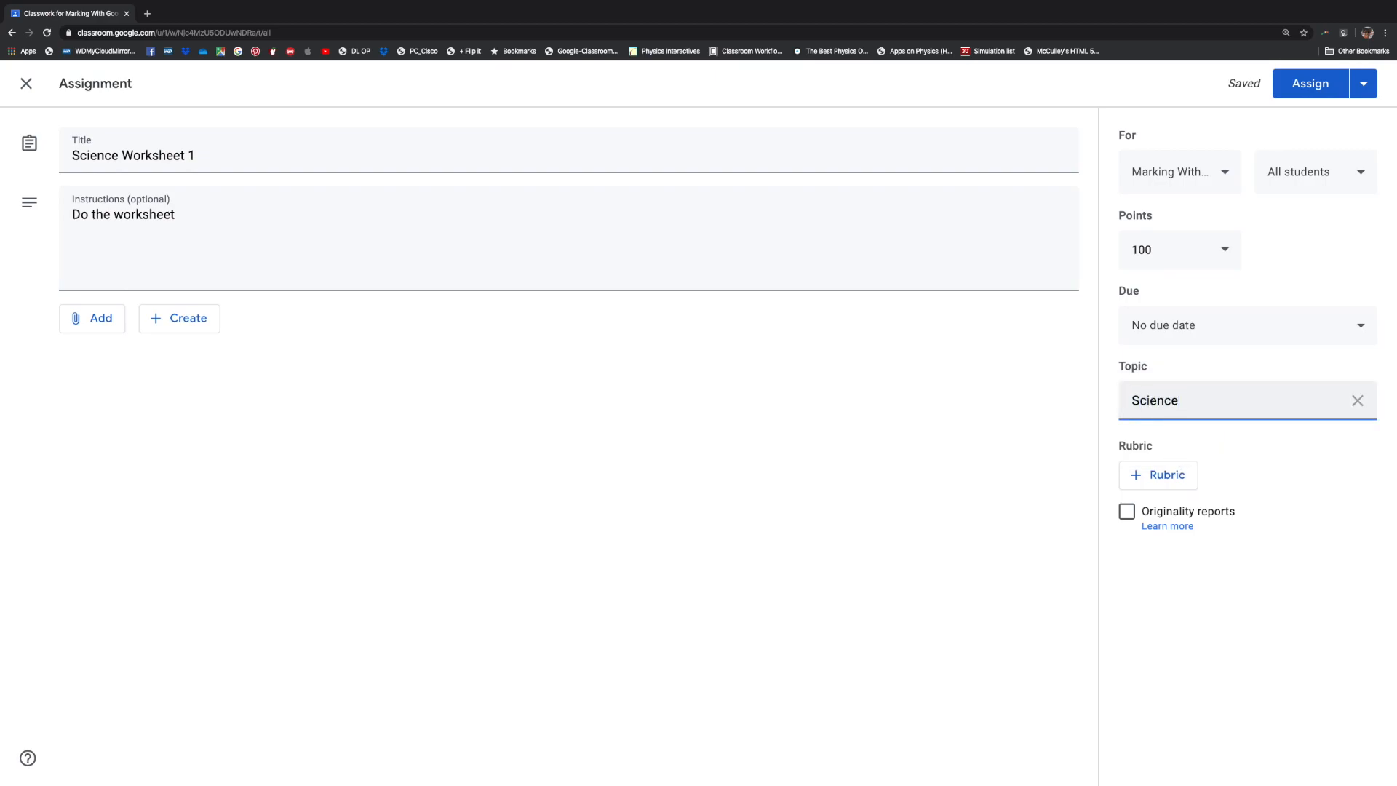
Step: Upload the Chap 1 WS #1 Energy & Conversions PDF as an attachment
{"action": "left_click", "coordinate": [93, 319]}
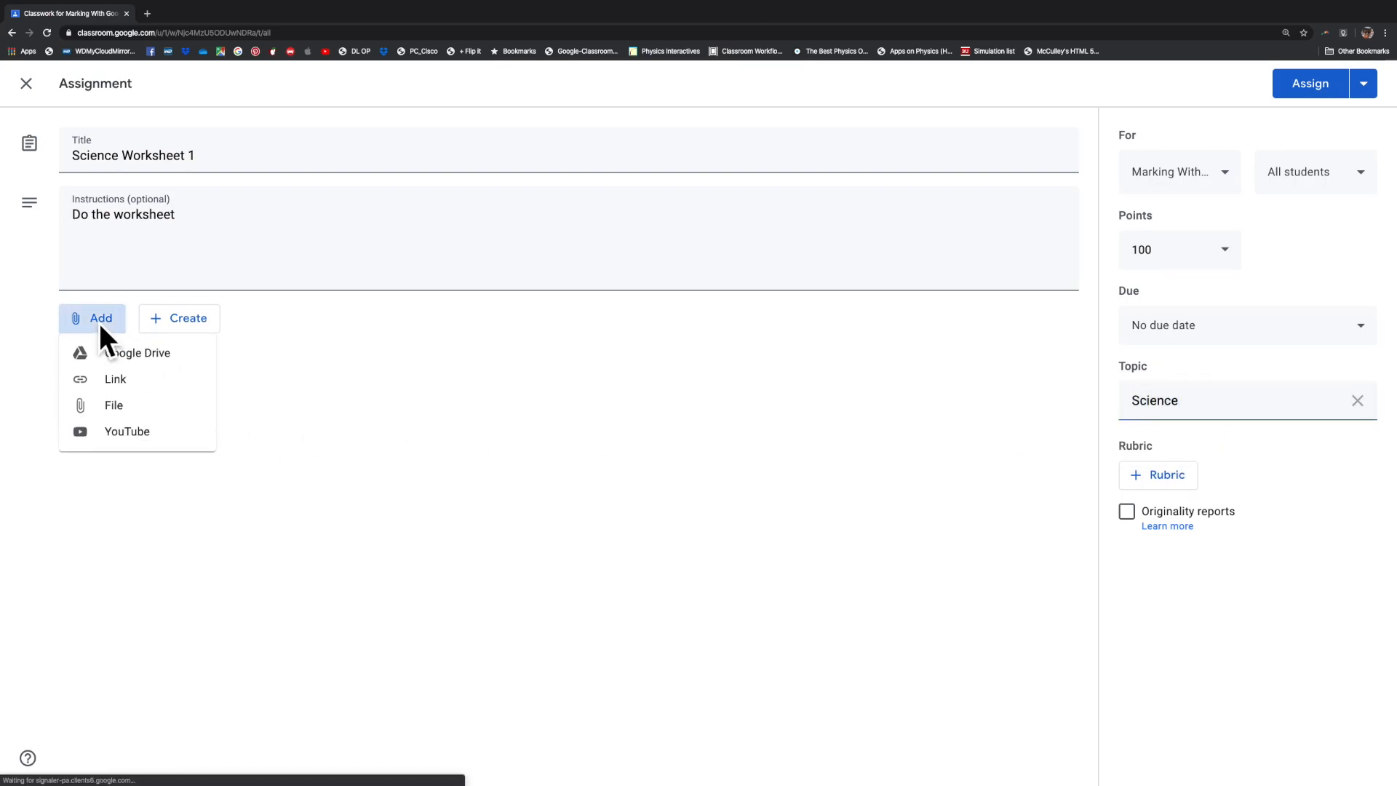
{"action": "left_click", "coordinate": [146, 352]}
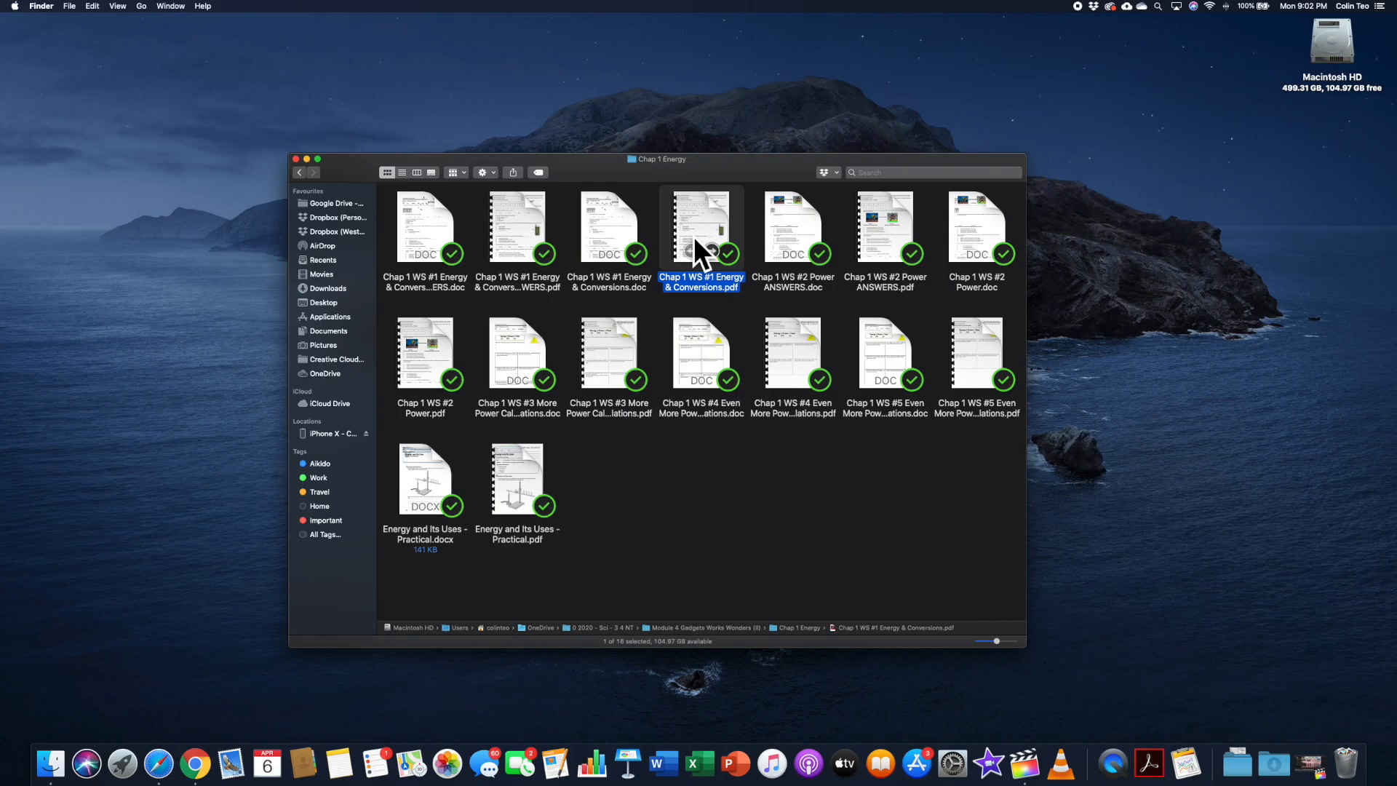
{"action": "left_click_drag", "start_coordinate": [701, 227], "coordinate": [794, 348]}
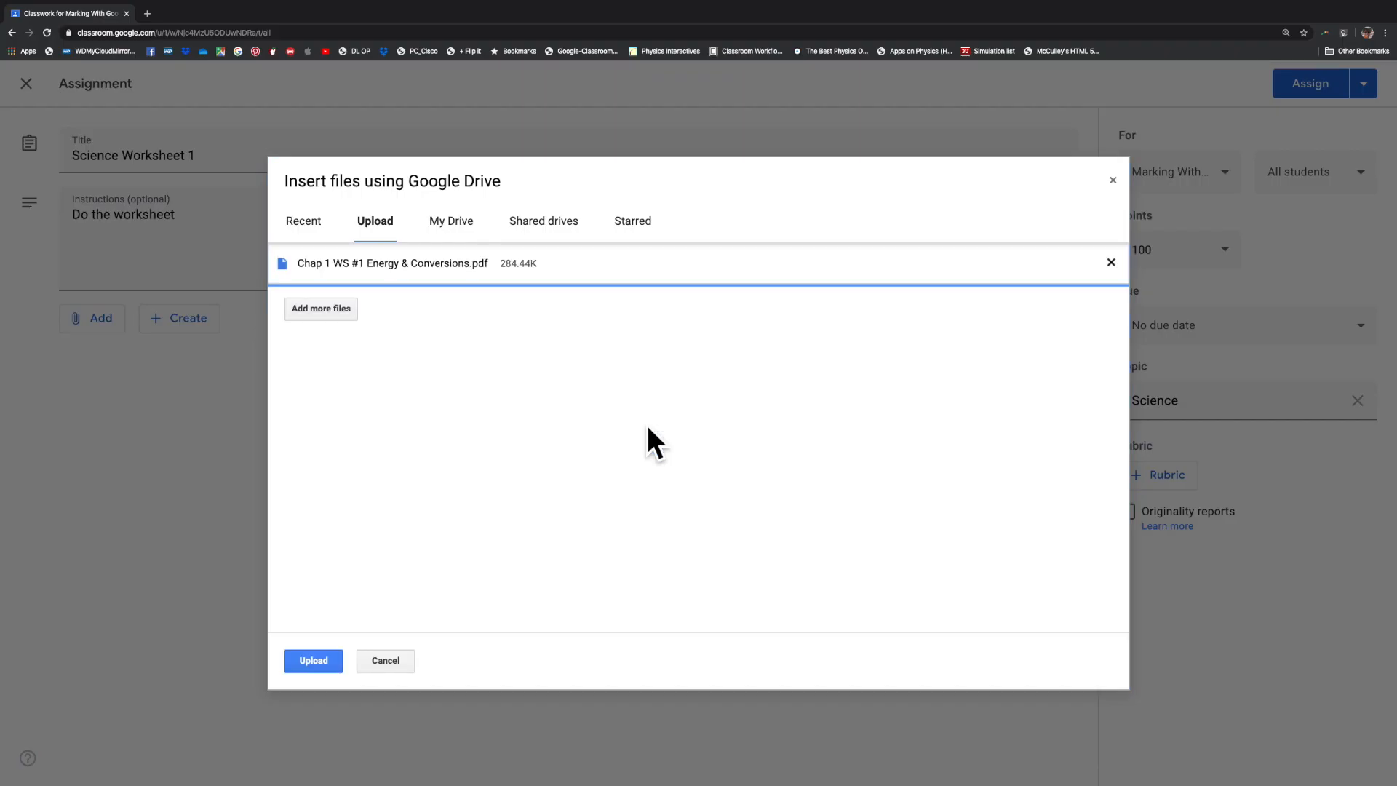
{"action": "left_click", "coordinate": [313, 661]}
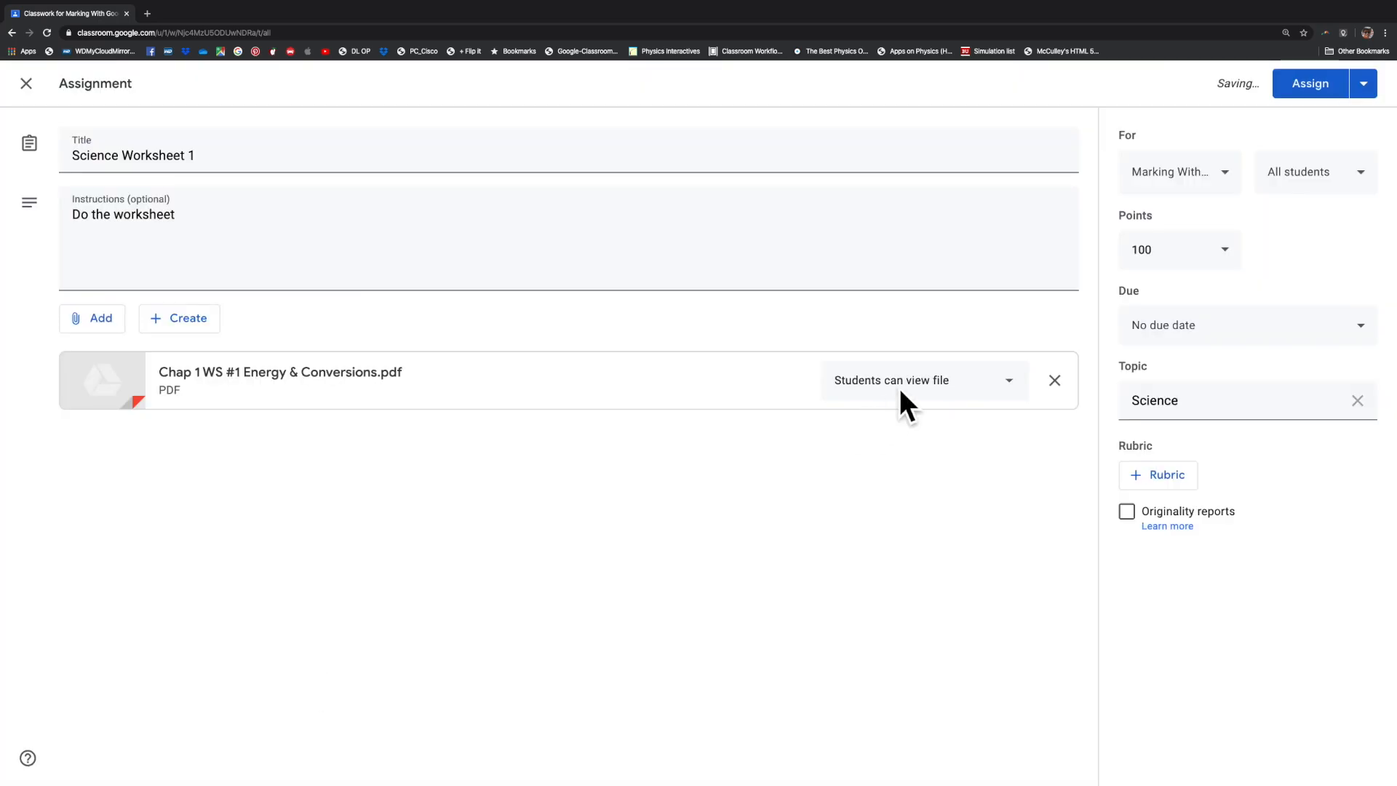
Step: Set the PDF to Make a copy for each student
{"action": "left_click", "coordinate": [923, 380]}
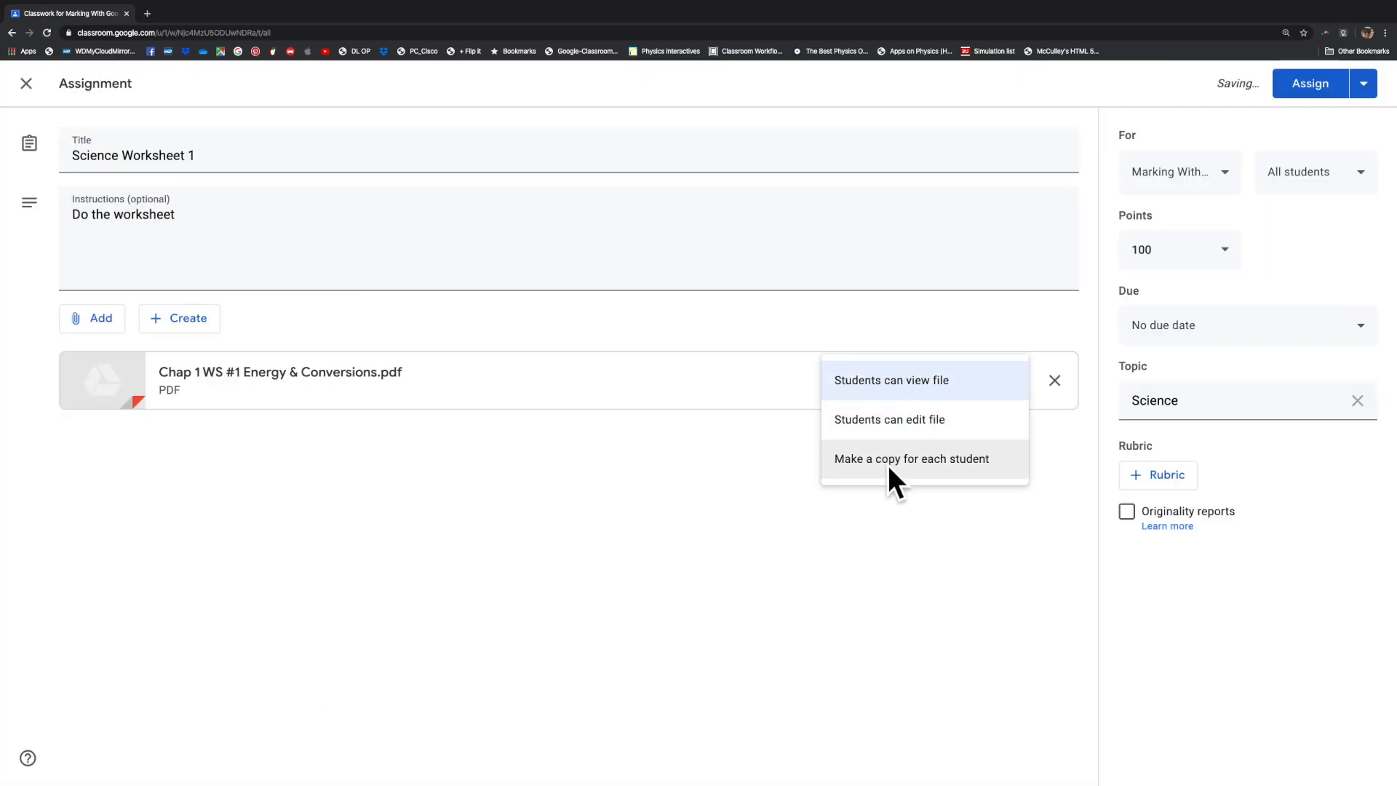
{"action": "left_click", "coordinate": [910, 458]}
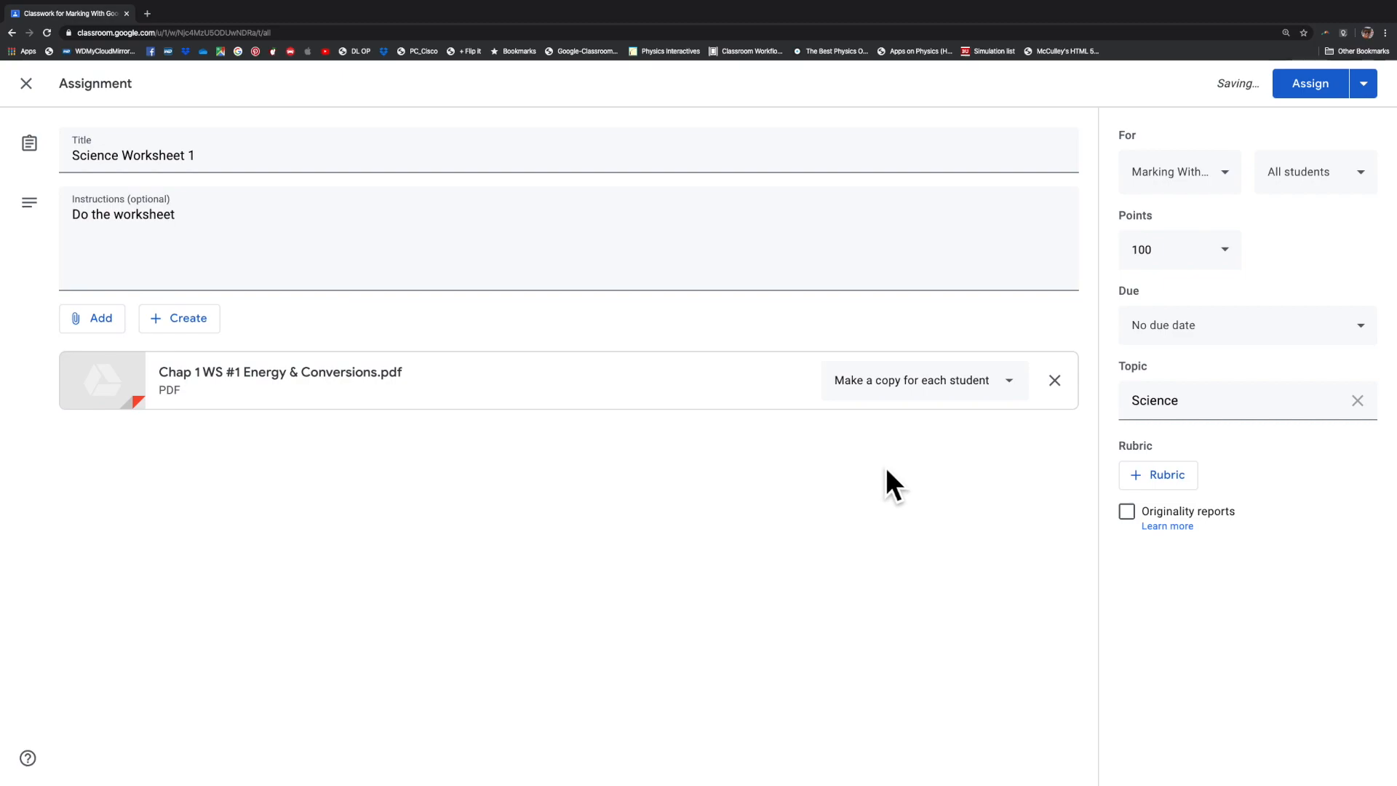
Step: Assign Science Worksheet 1 to the class and expand the posted assignment's details
{"action": "left_click", "coordinate": [1308, 83]}
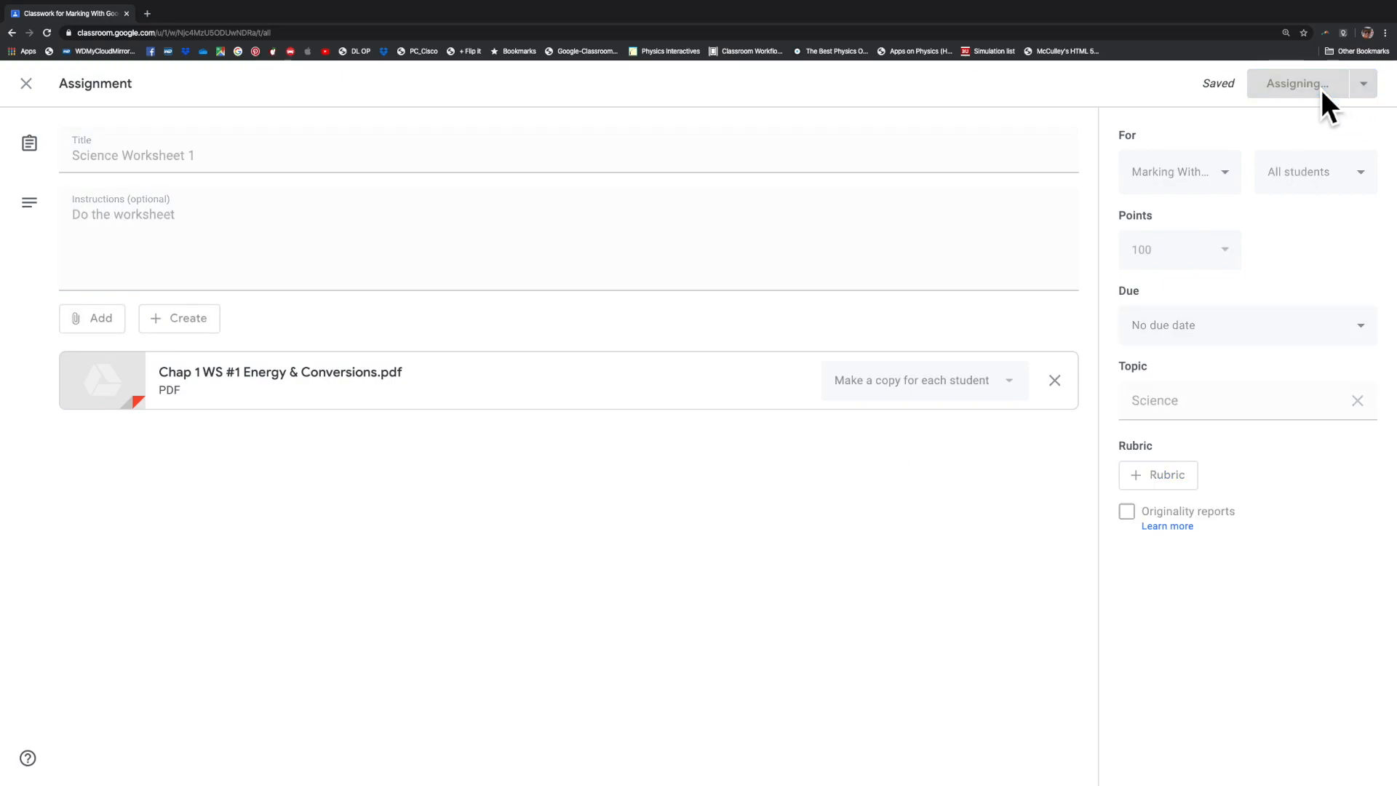
{"action": "left_click", "coordinate": [1297, 83]}
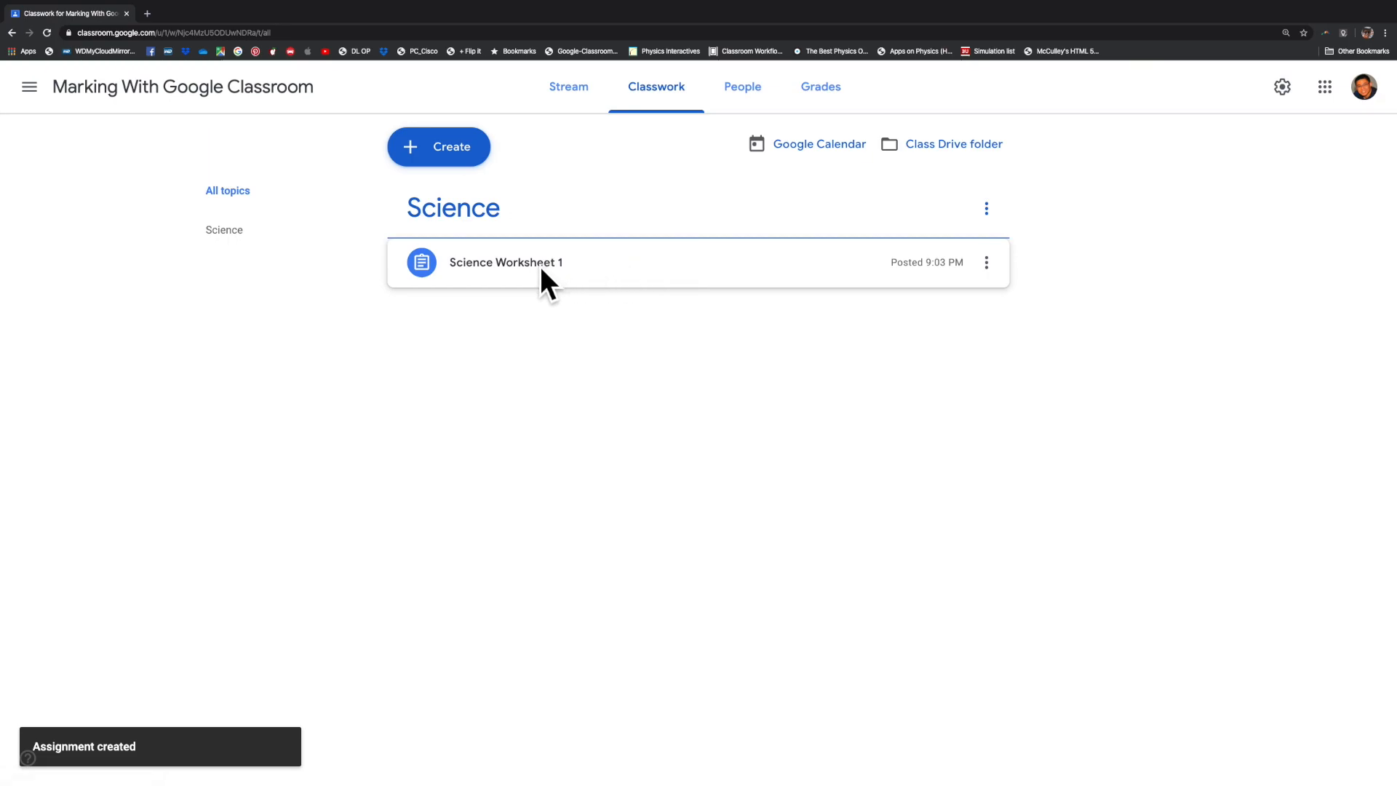
{"action": "left_click", "coordinate": [505, 262]}
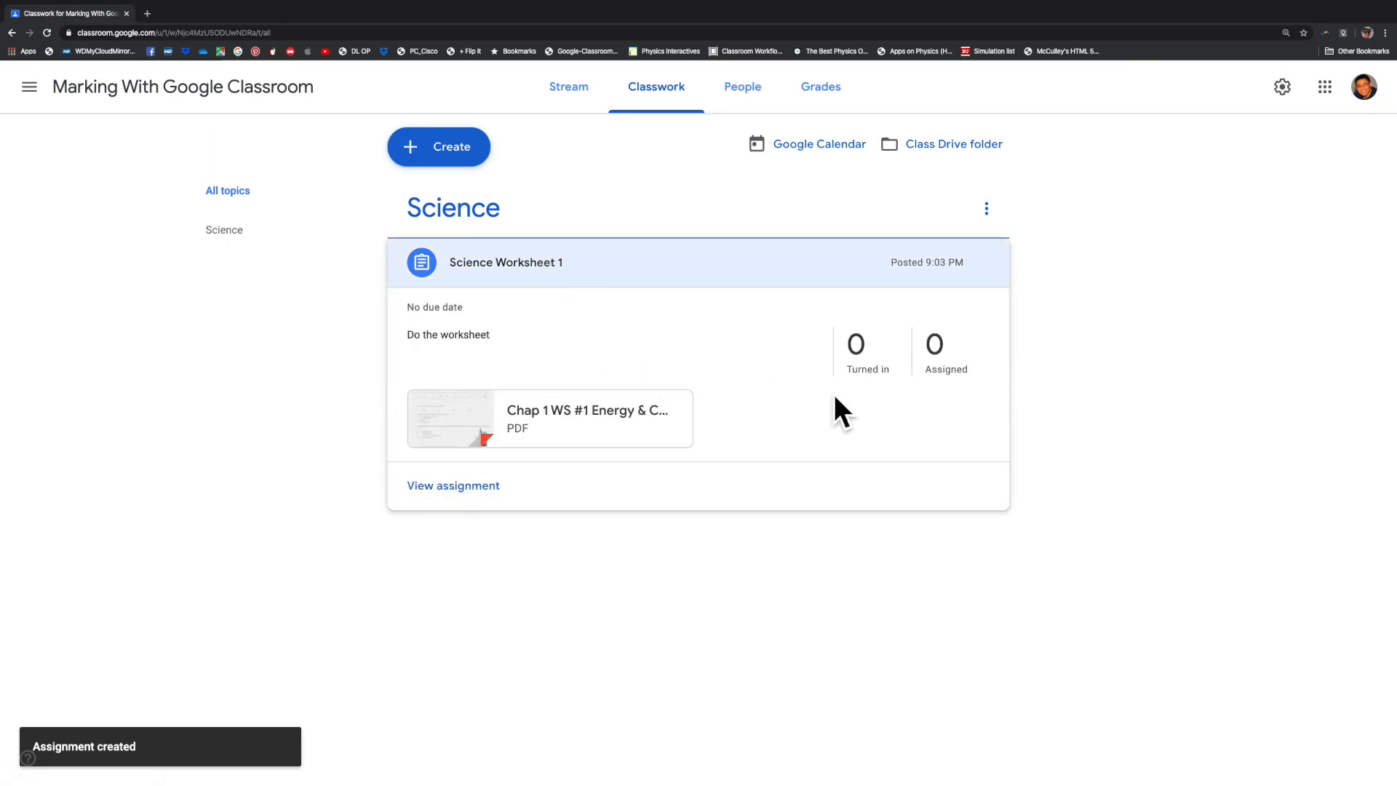
{"action": "mouse_move", "coordinate": [967, 412]}
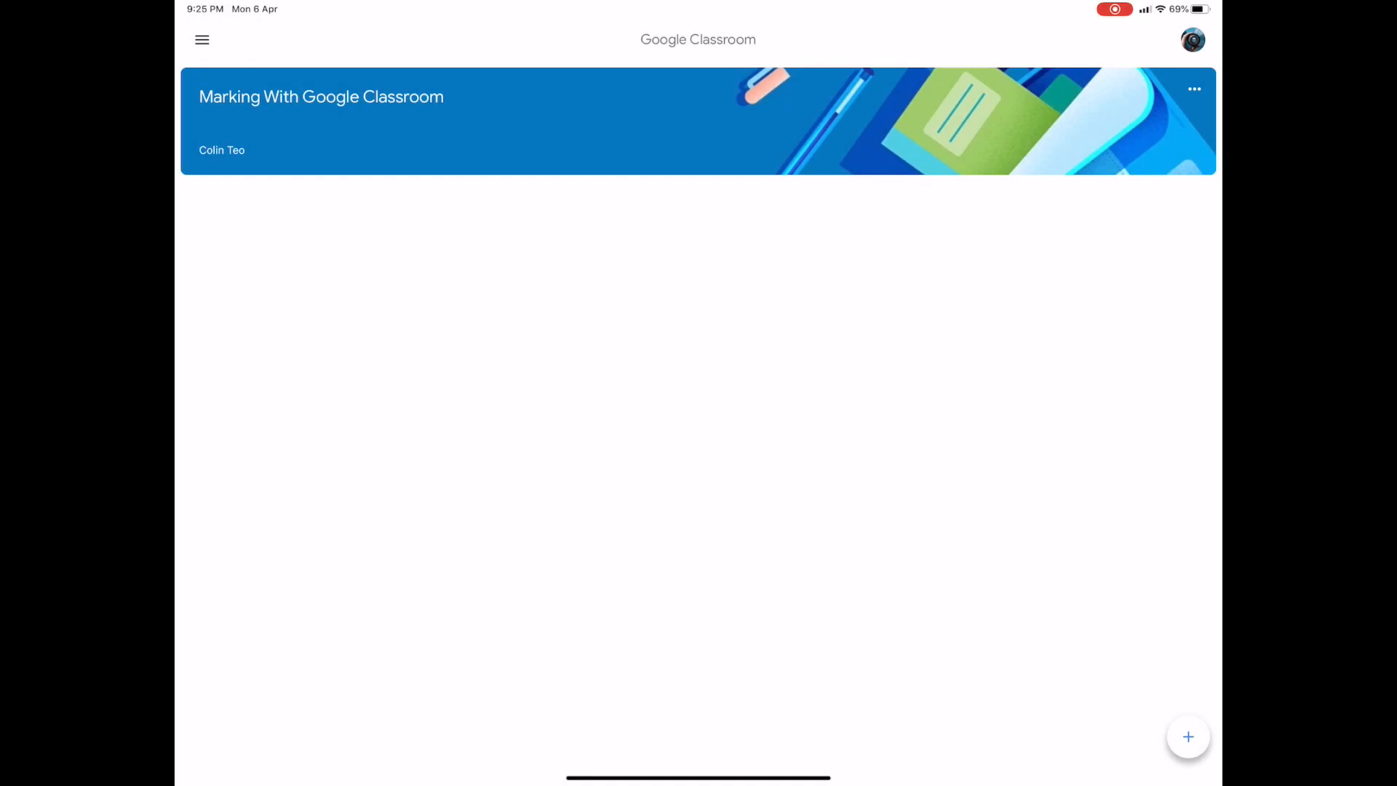
Step: As the student, open Science Worksheet 1 and its attached worksheet PDF for annotation
{"action": "left_click", "coordinate": [320, 121]}
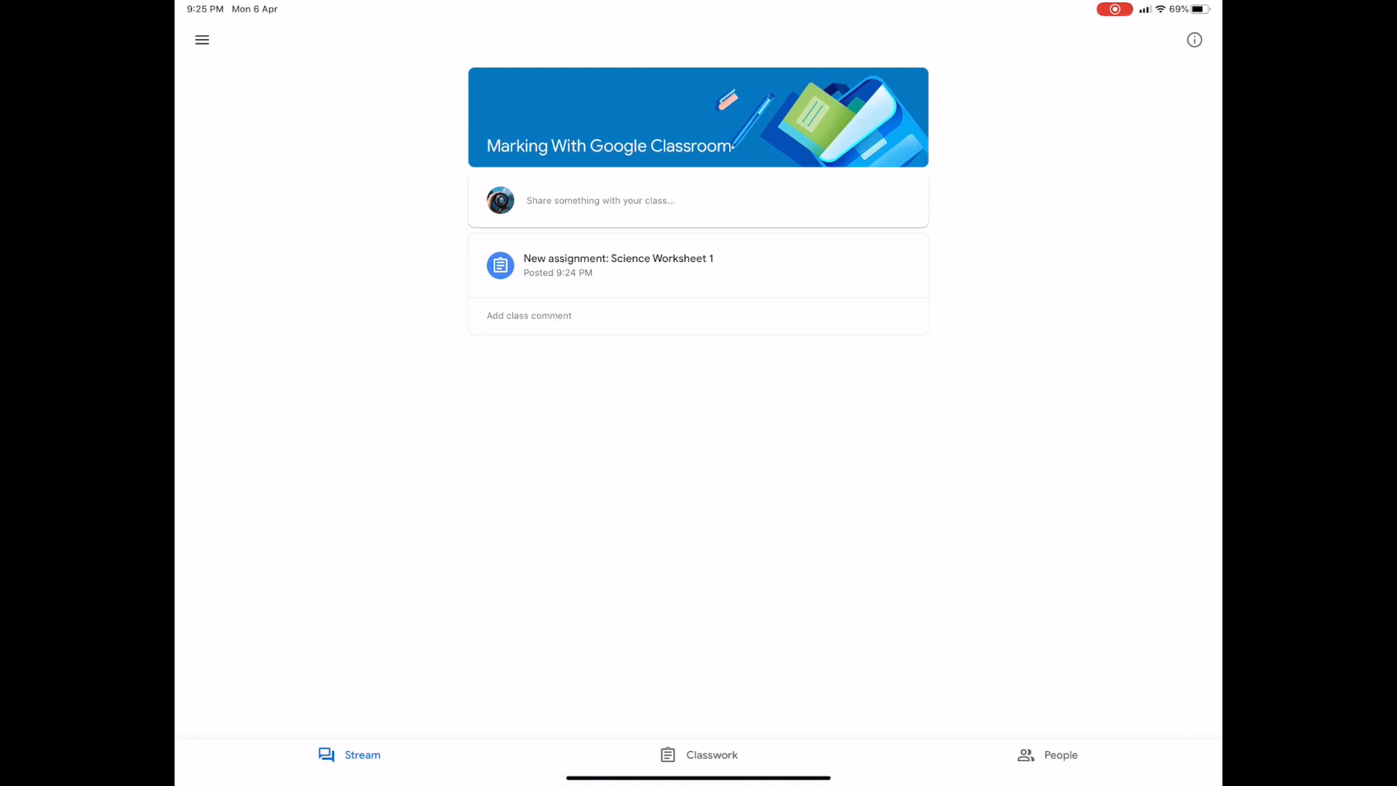
{"action": "left_click", "coordinate": [618, 265]}
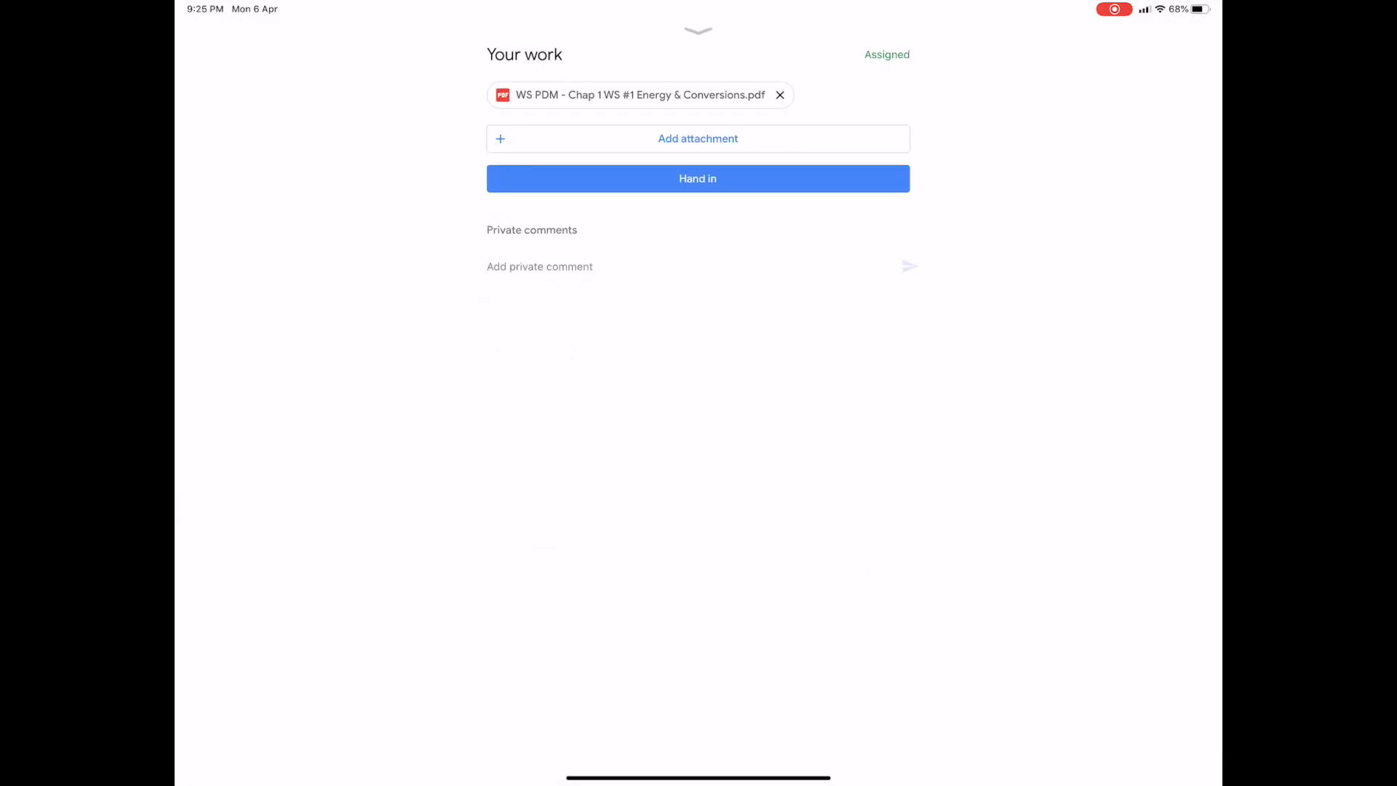
{"action": "left_click", "coordinate": [638, 95]}
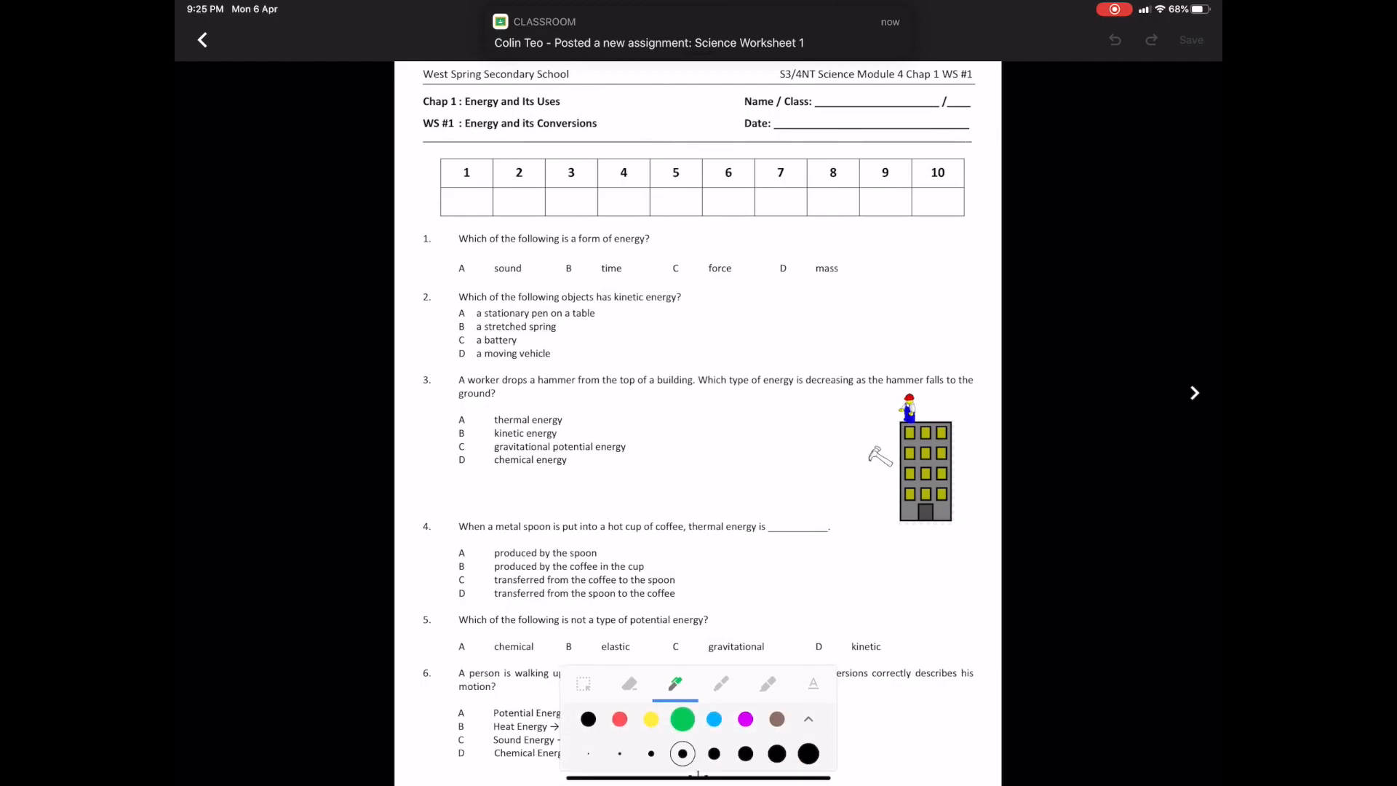
Step: Write A and B in black pen as the answers to questions 1 and 2
{"action": "left_click", "coordinate": [586, 719]}
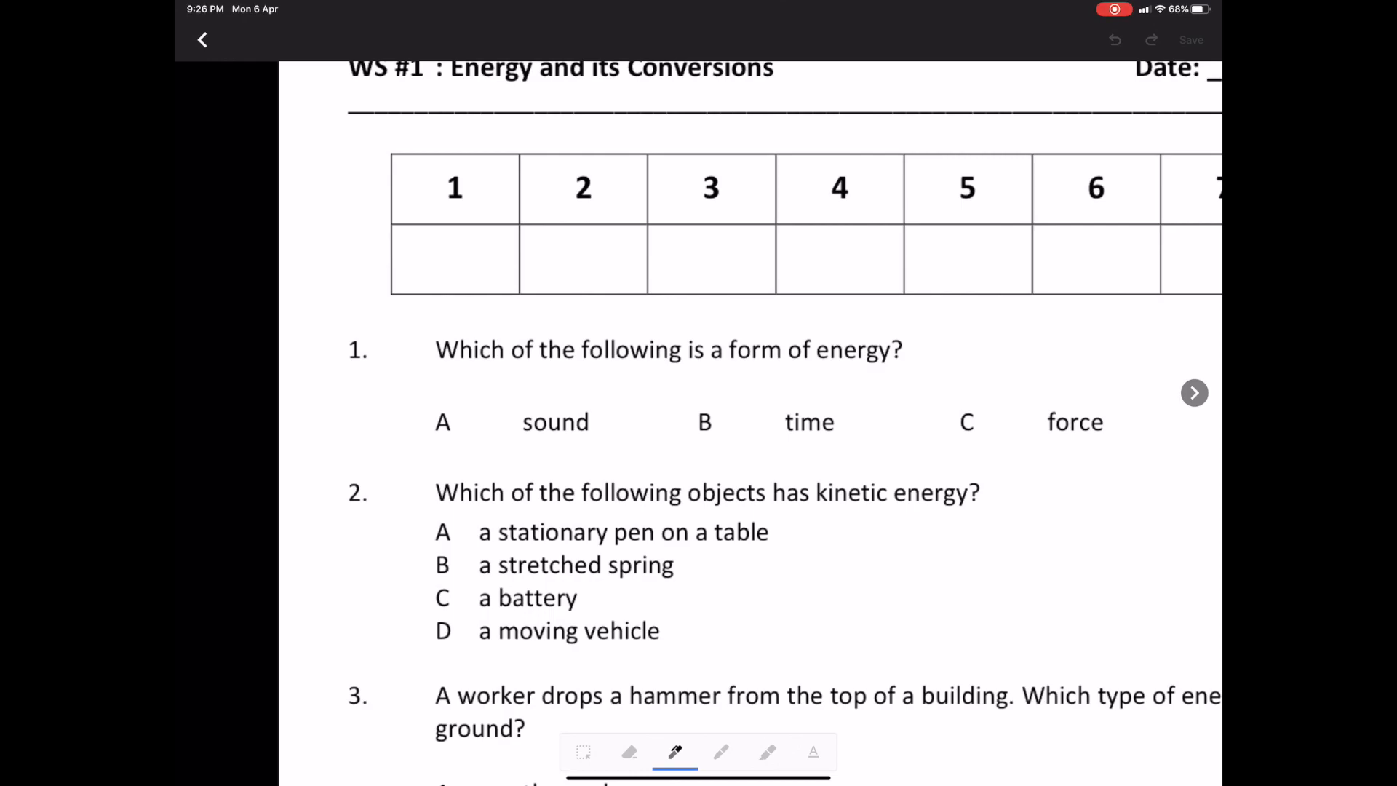
{"action": "left_click_drag", "start_coordinate": [444, 277], "coordinate": [467, 233]}
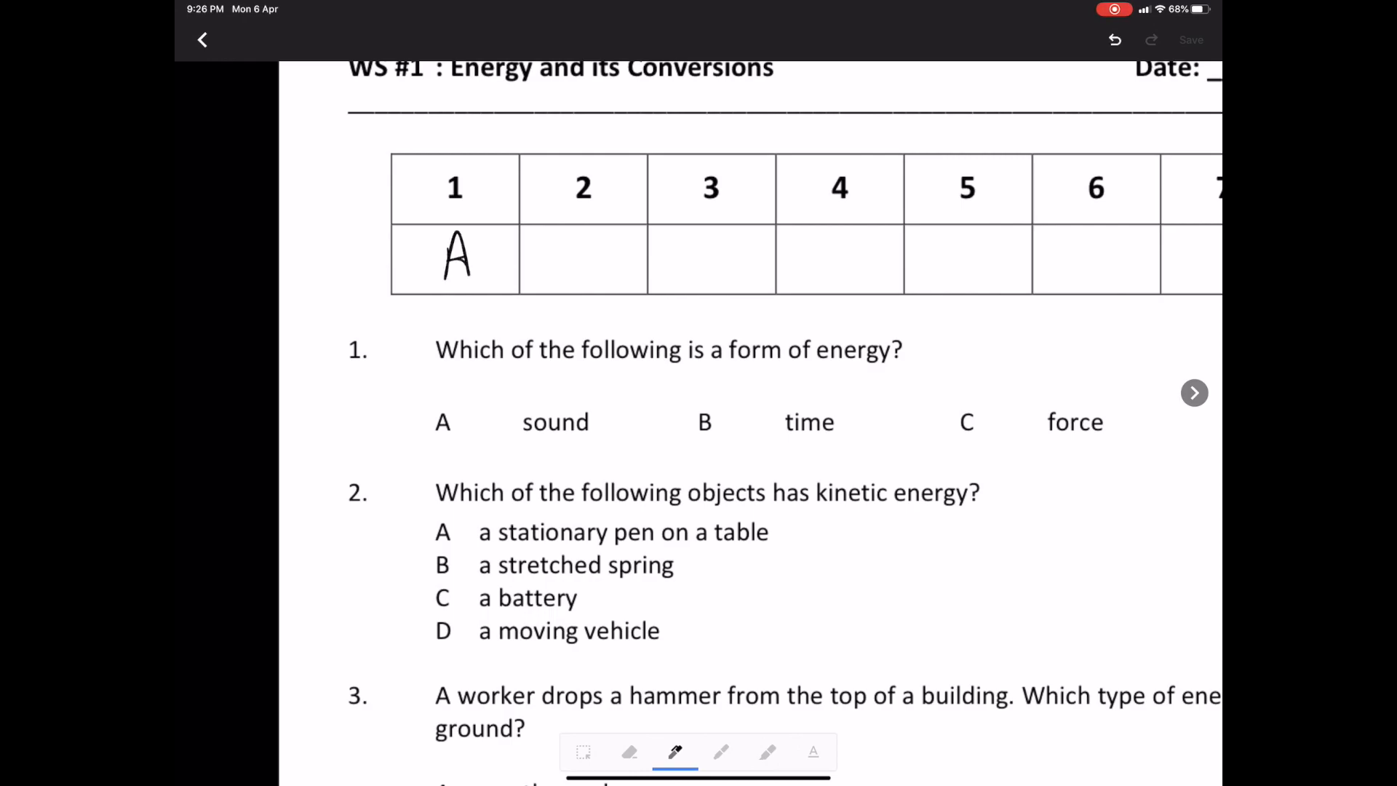
{"action": "left_click_drag", "start_coordinate": [563, 236], "coordinate": [563, 281]}
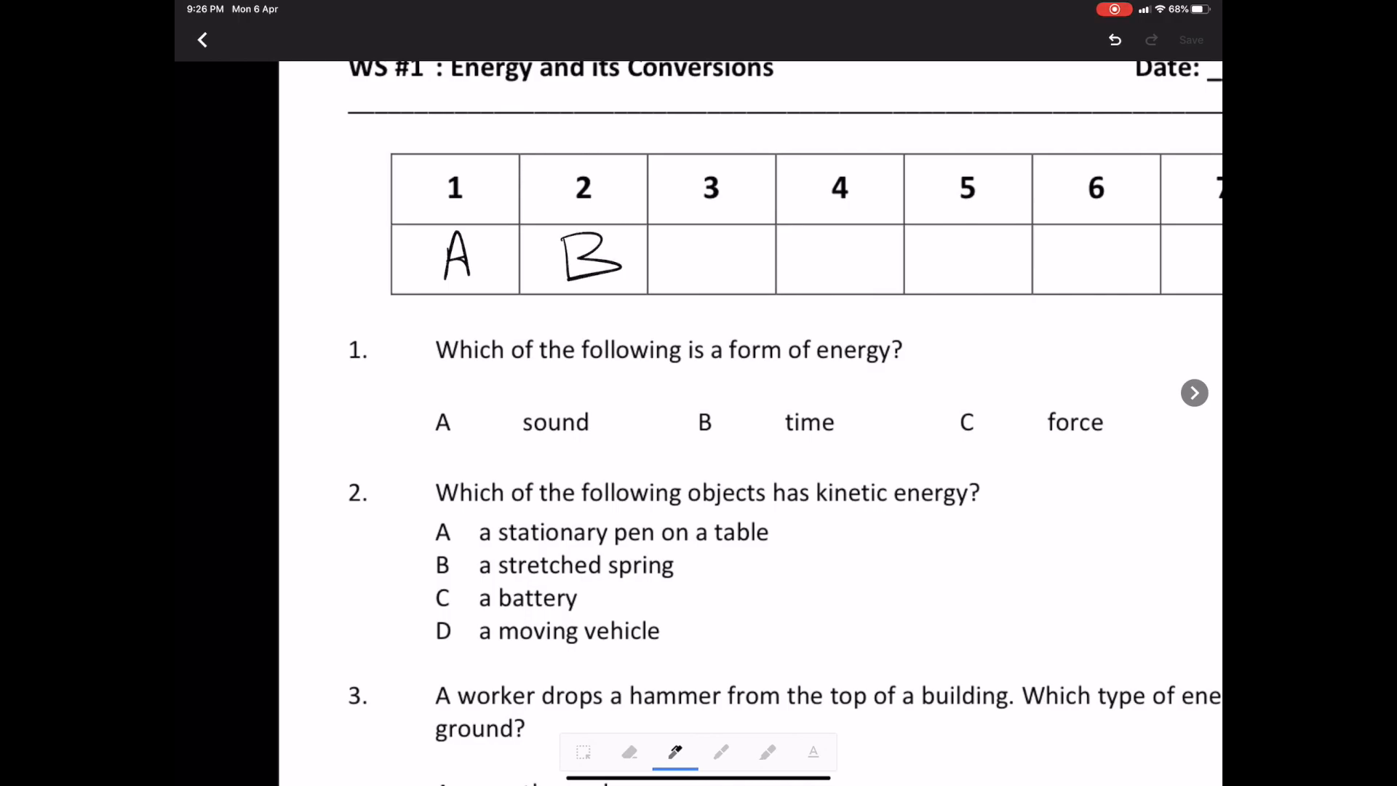
Step: Save the answers as an edited copy and hand in the worksheet
{"action": "left_click", "coordinate": [1192, 40]}
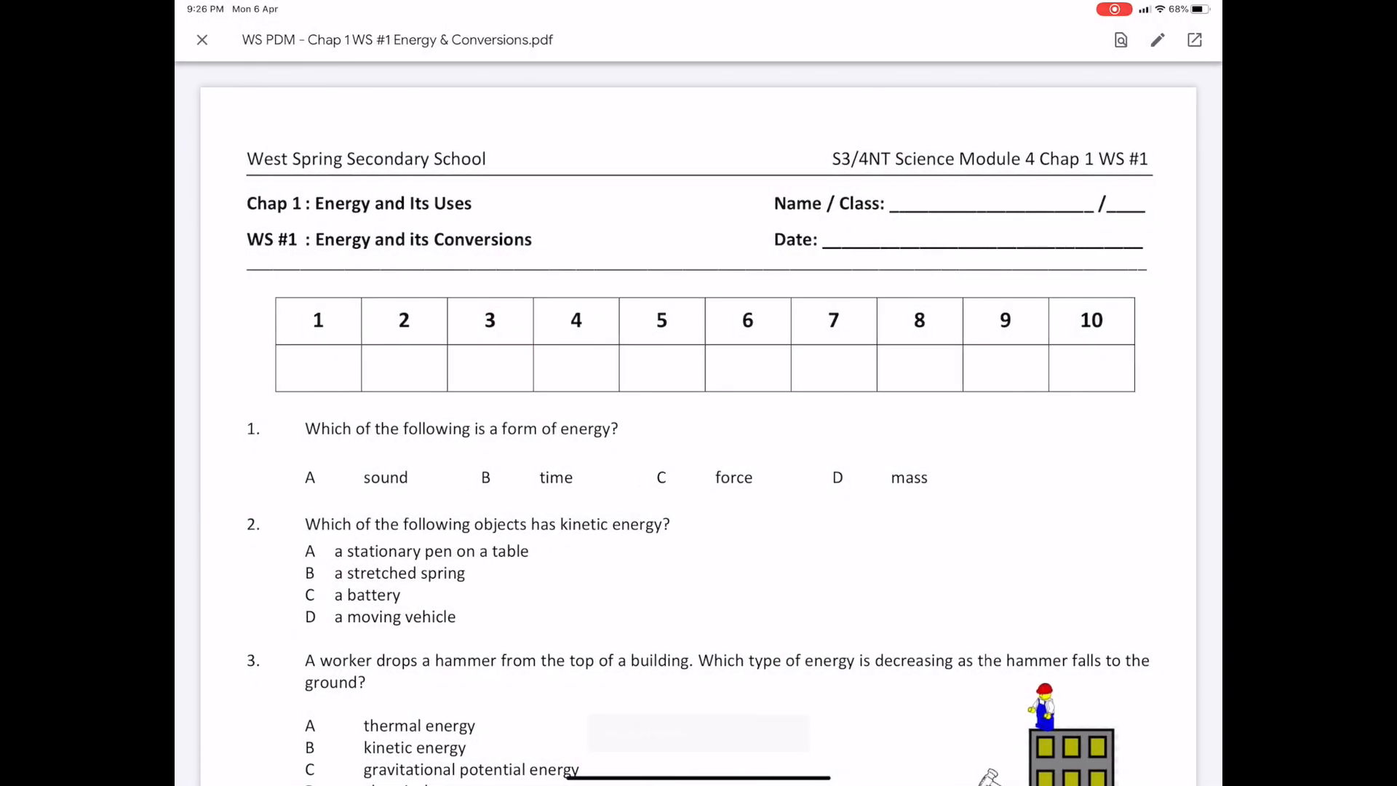
{"action": "left_click", "coordinate": [202, 40]}
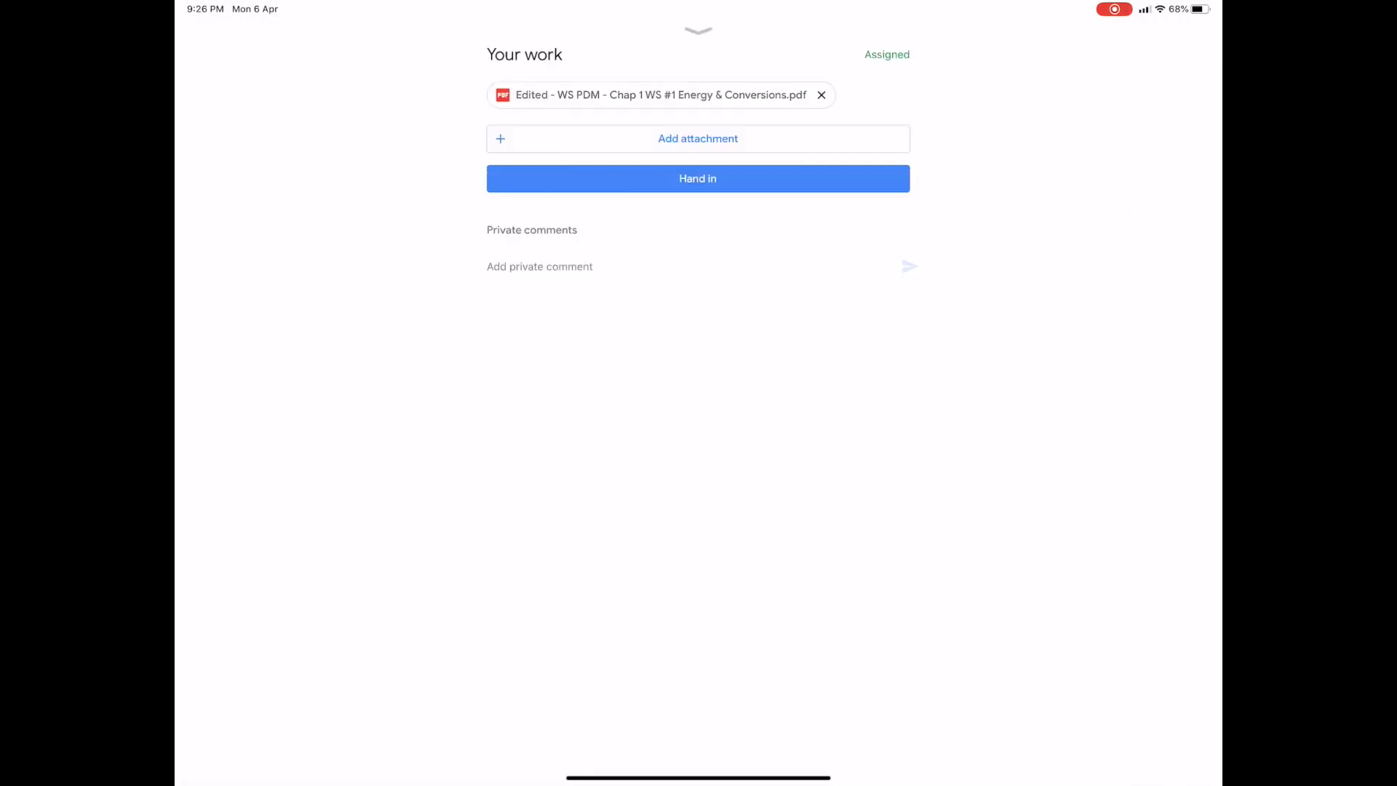
{"action": "left_click", "coordinate": [697, 177]}
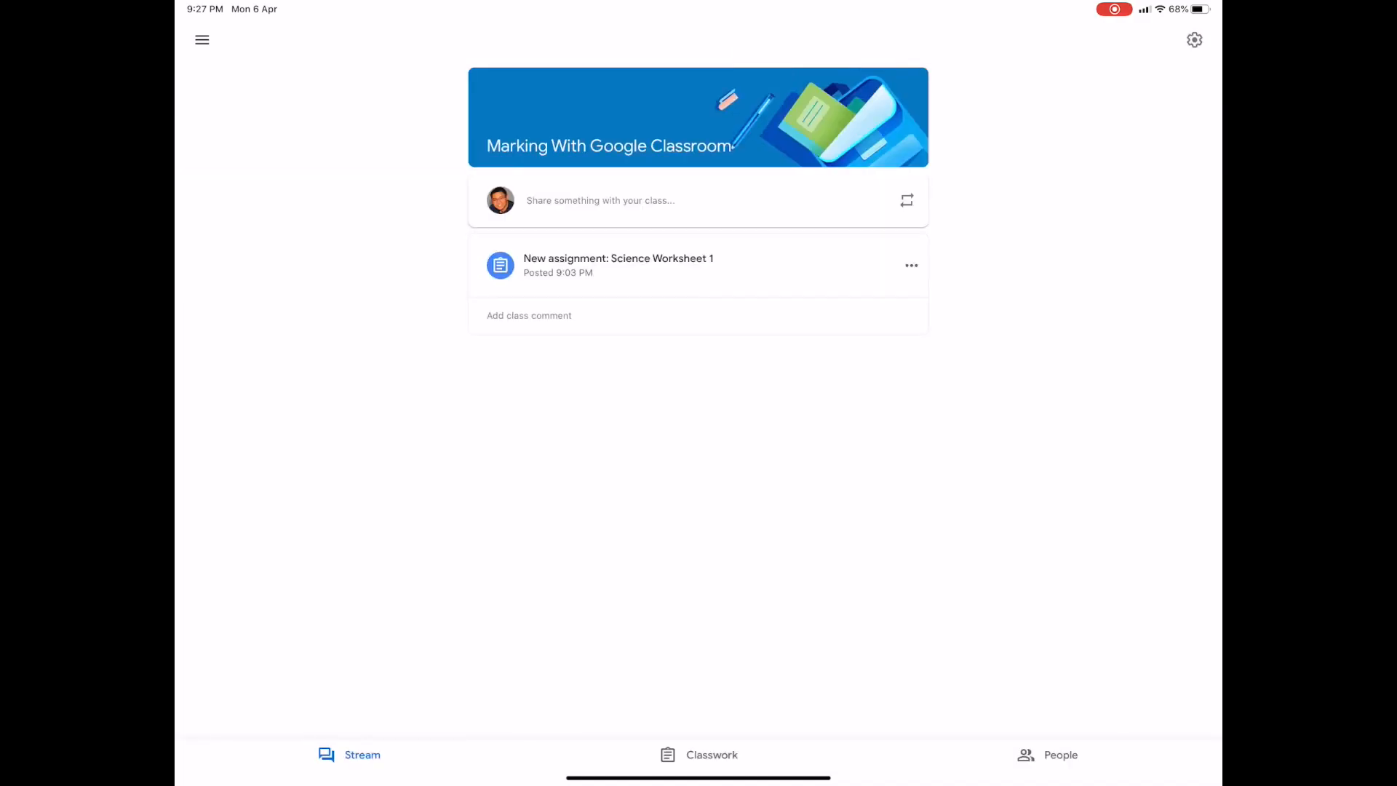
Step: Open Science Worksheet 1 and the student's handed-in edited worksheet
{"action": "left_click", "coordinate": [618, 265]}
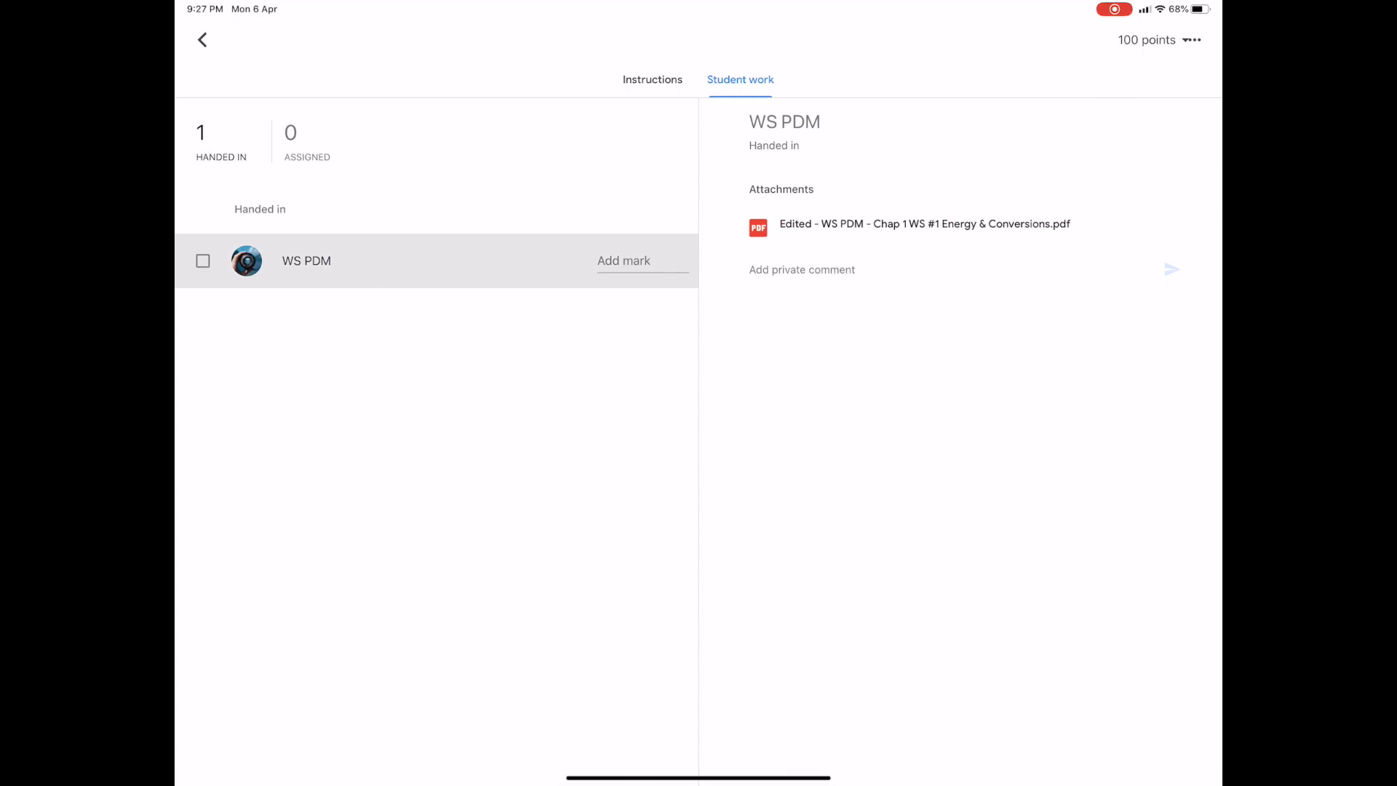
{"action": "left_click", "coordinate": [924, 224]}
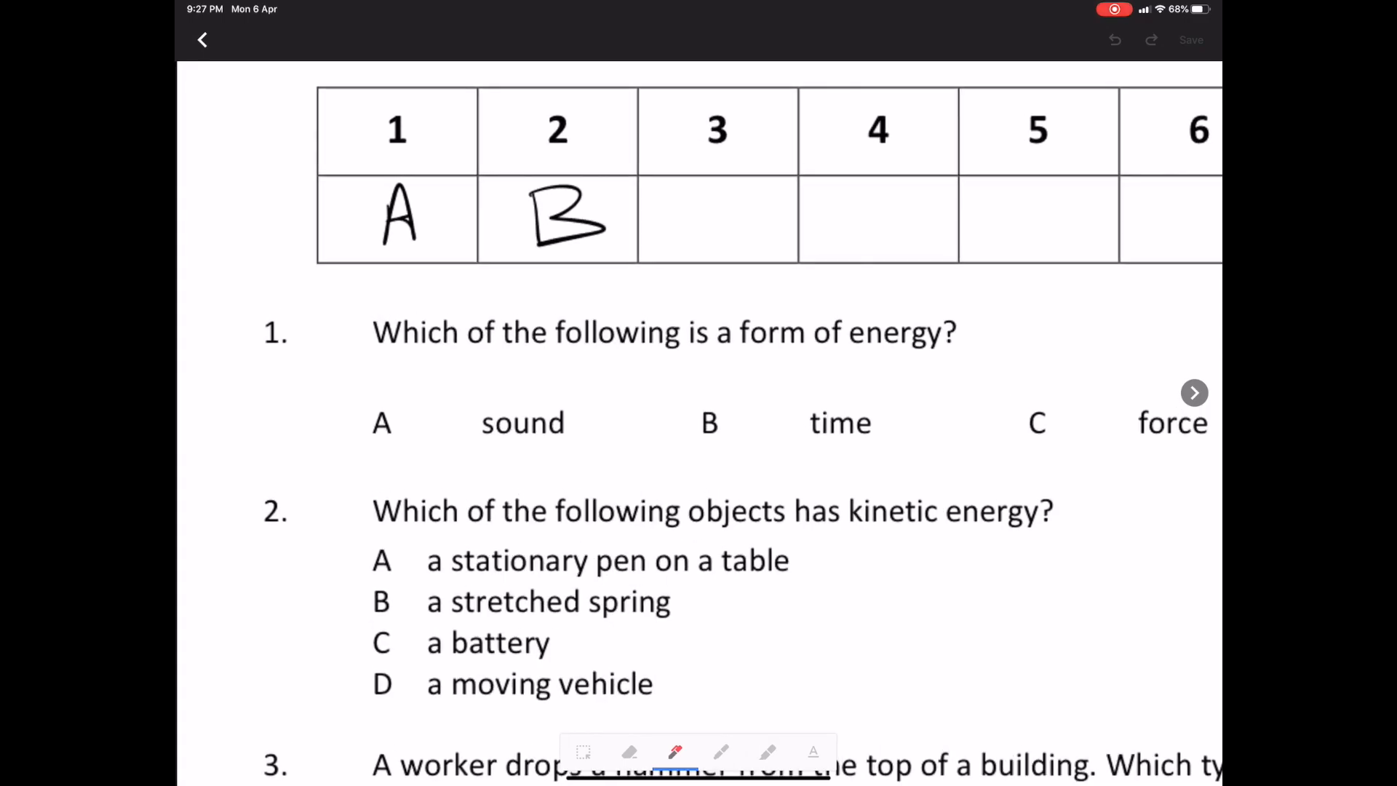
Step: Tick answer 1, cross answer 2 and mark the empty third box in red, then close the worksheet
{"action": "left_click_drag", "start_coordinate": [396, 268], "coordinate": [477, 188]}
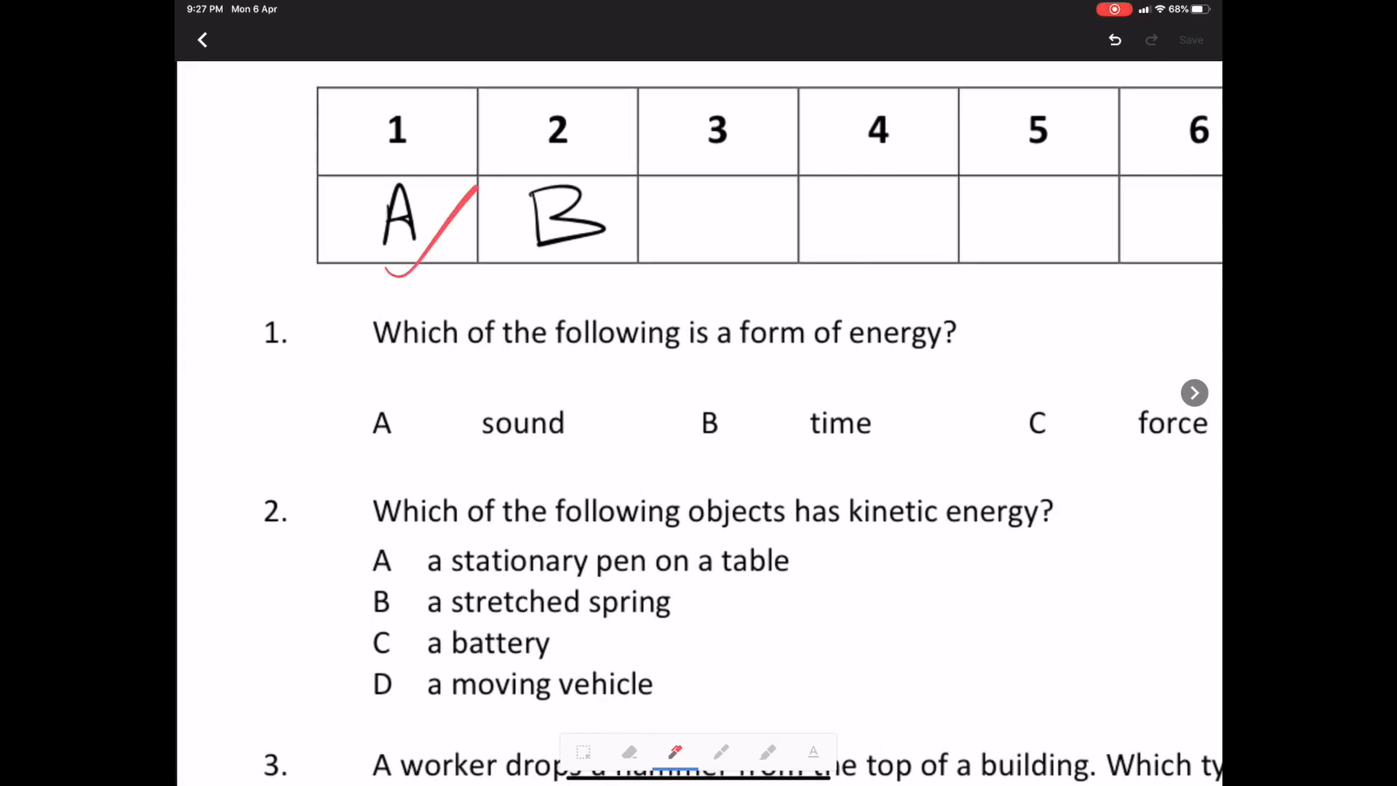
{"action": "left_click_drag", "start_coordinate": [553, 240], "coordinate": [629, 290]}
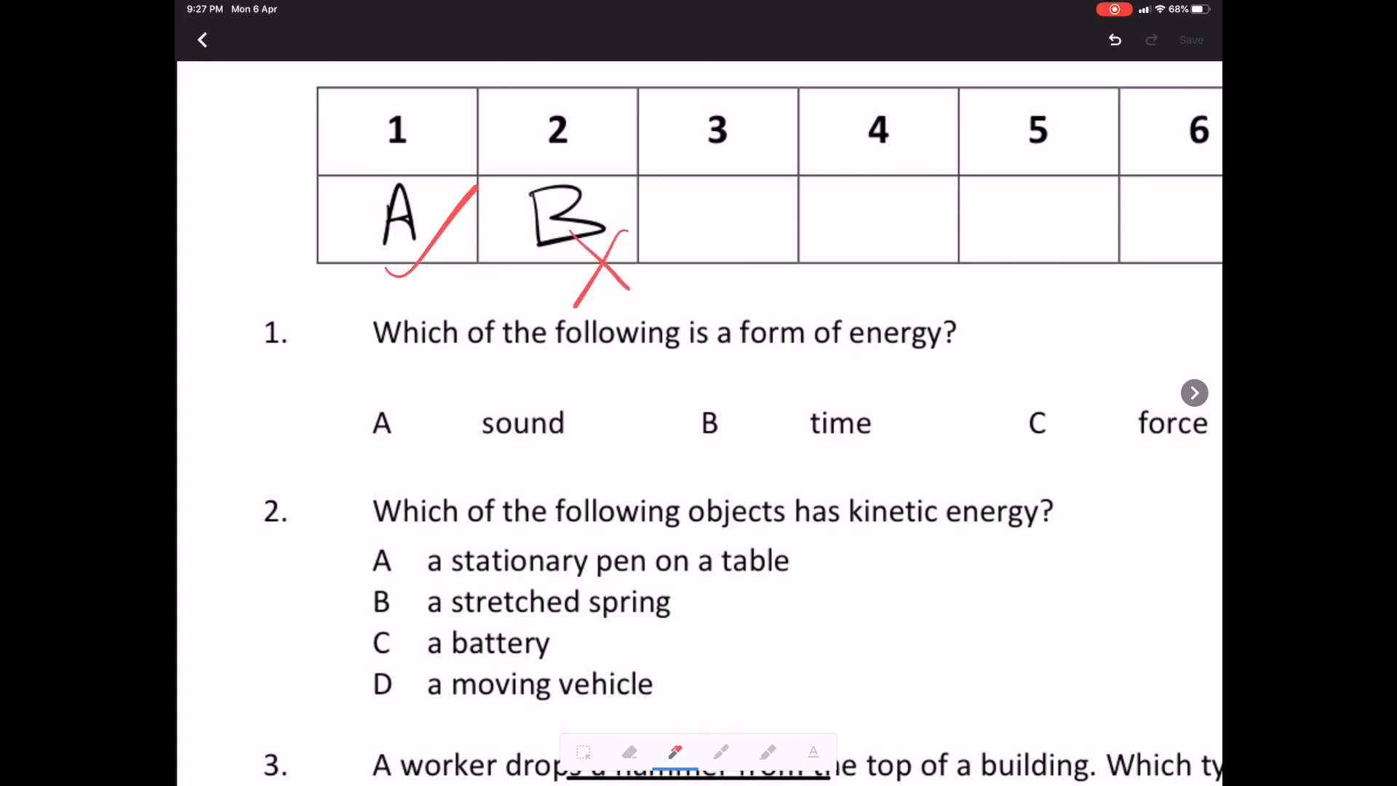
{"action": "left_click_drag", "start_coordinate": [704, 134], "coordinate": [708, 259]}
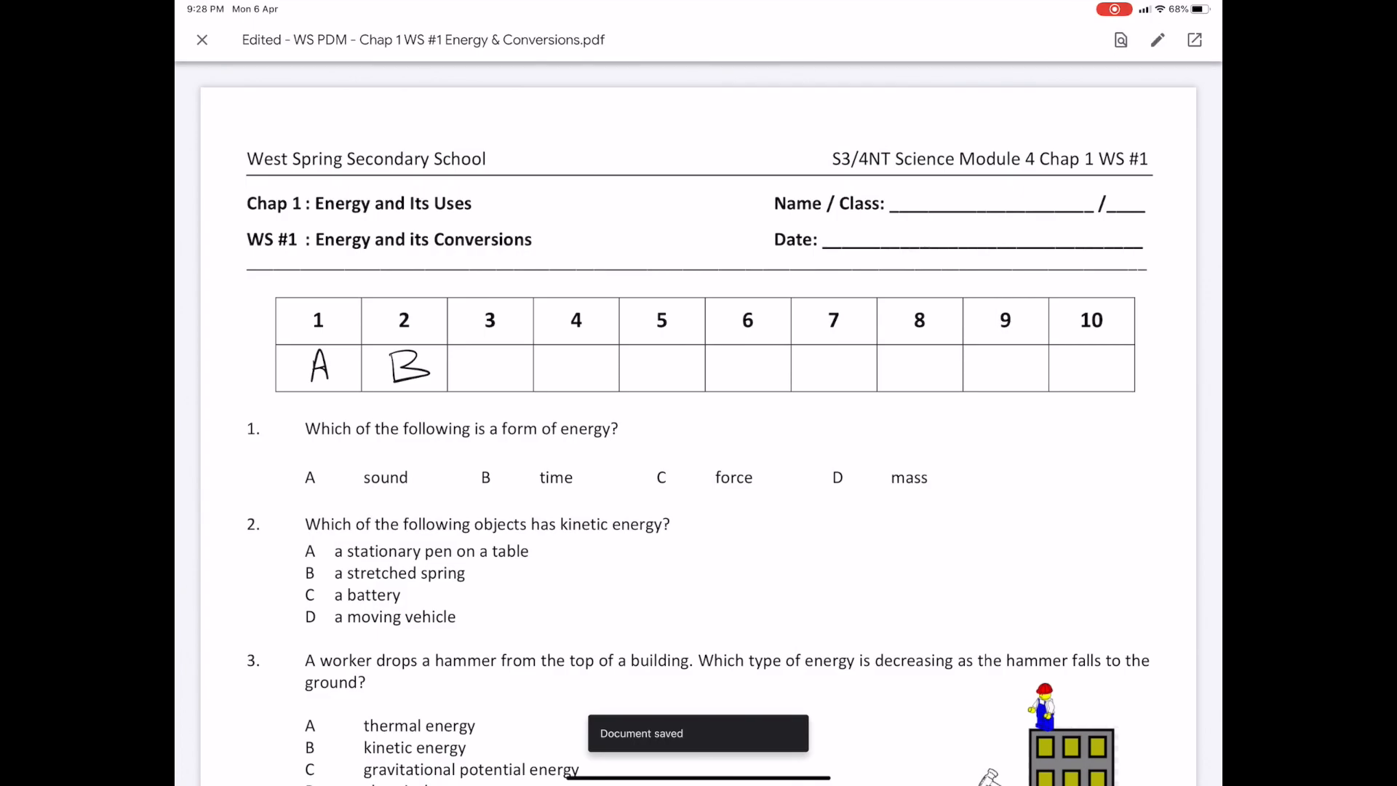
{"action": "left_click", "coordinate": [202, 39]}
{"action": "type", "text": "Plea"}
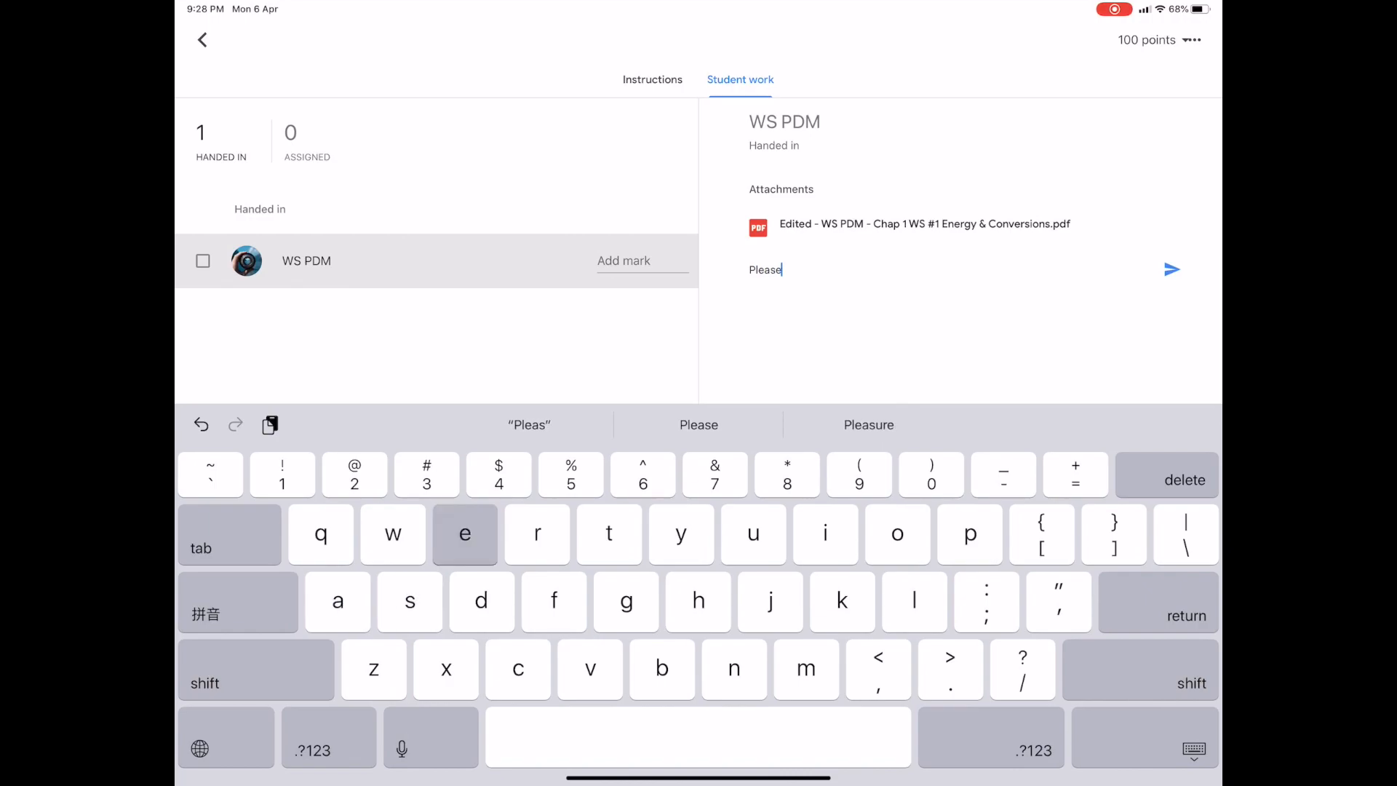
Step: Send a private comment asking to see the marking, do corrections and finish the work
{"action": "type", "text": "see my marking, do"}
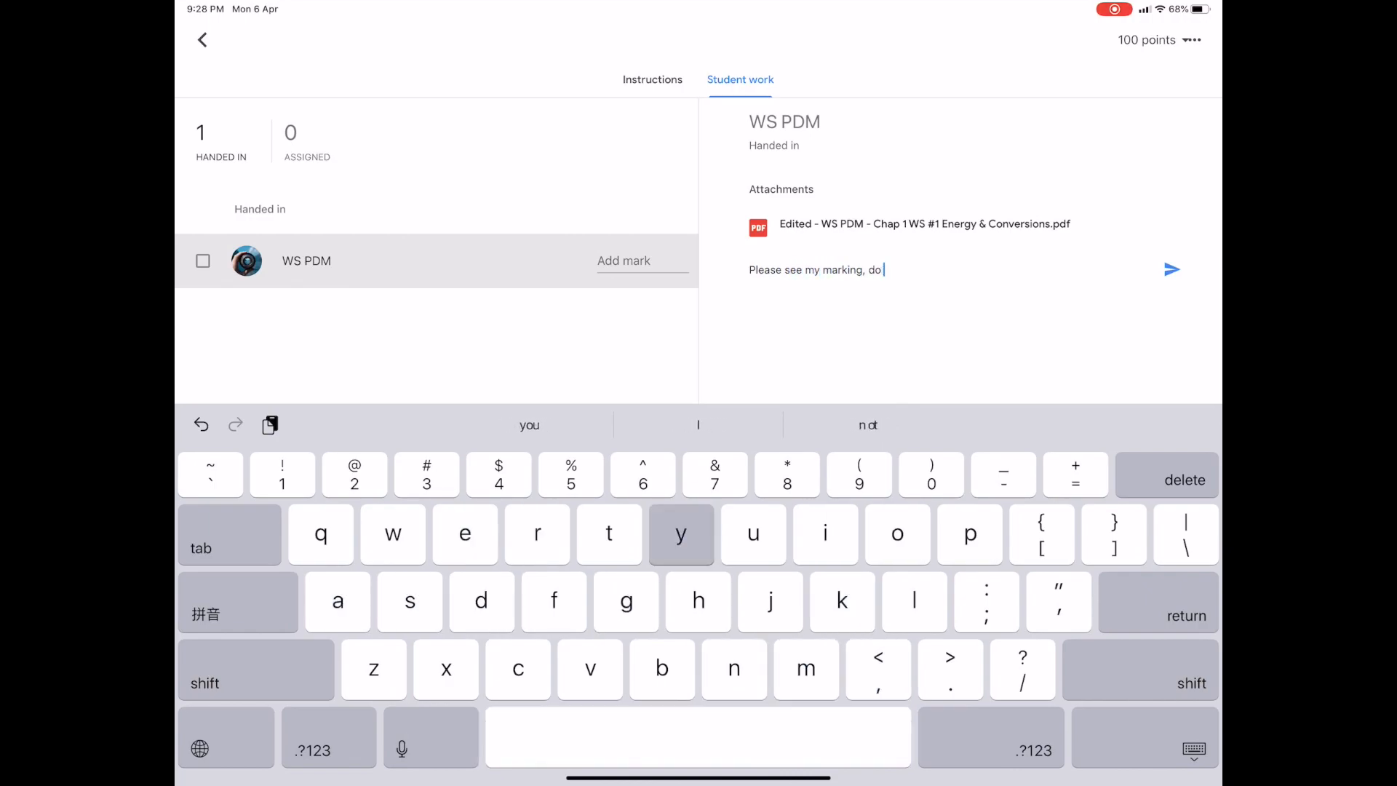
{"action": "type", "text": "your corrections"}
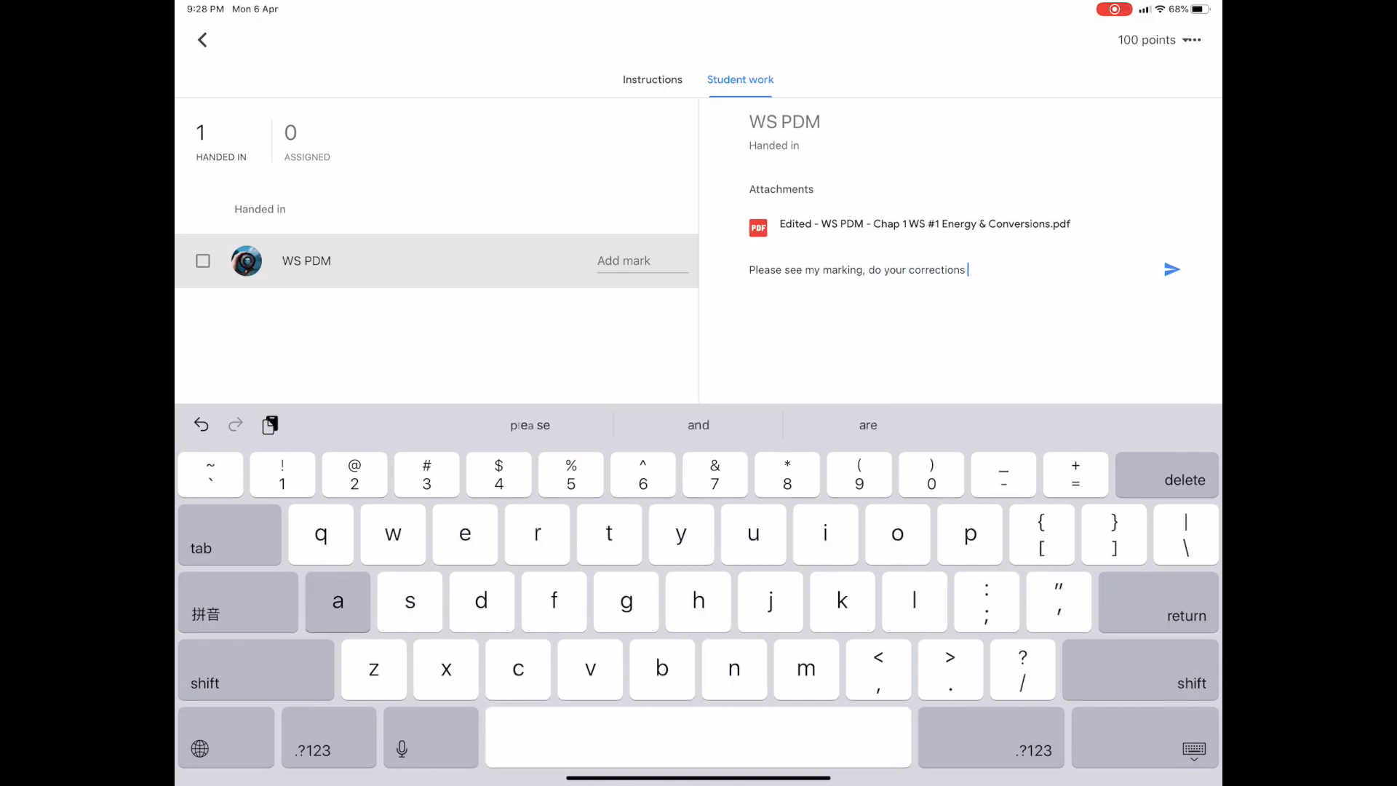
{"action": "type", "text": "and finish your work."}
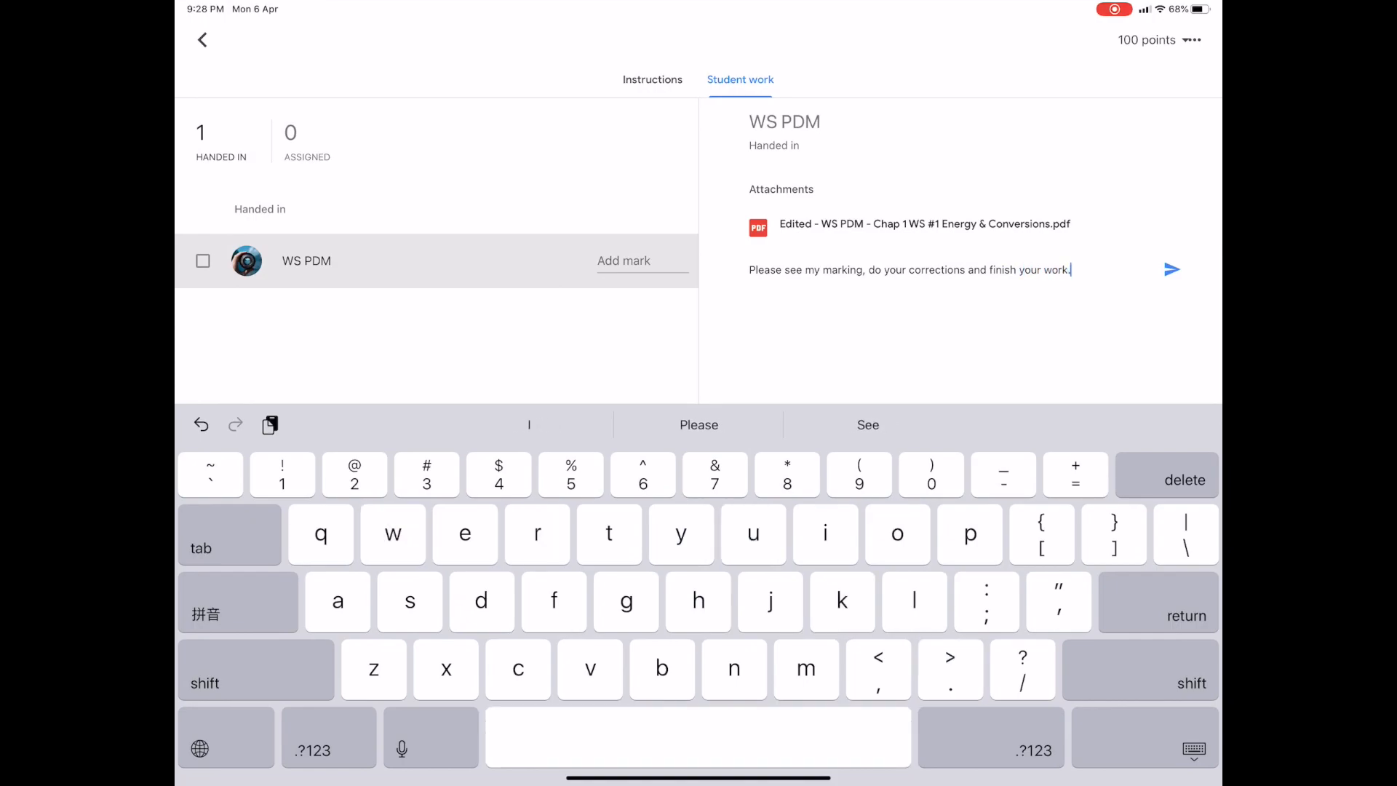
{"action": "left_click", "coordinate": [1171, 269]}
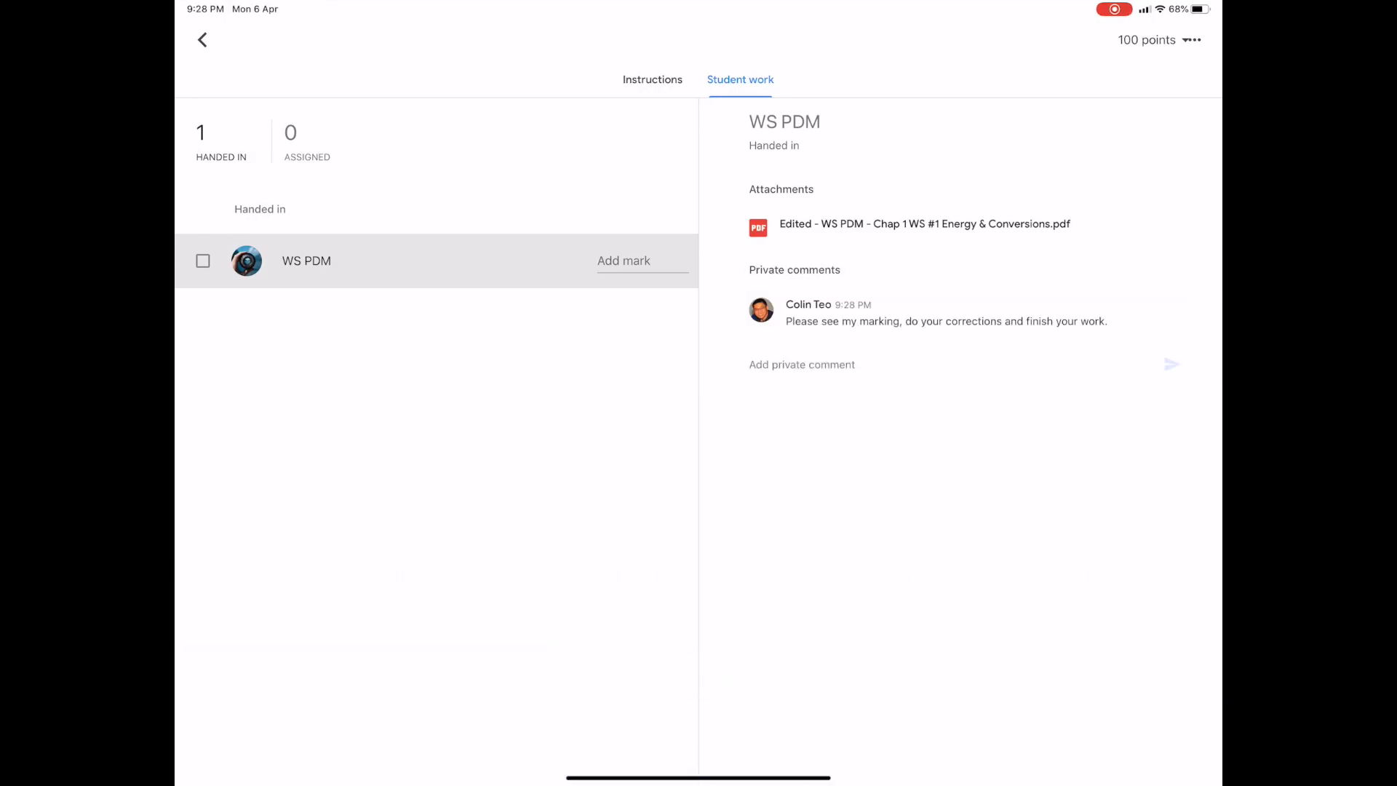
{"action": "left_click", "coordinate": [203, 39]}
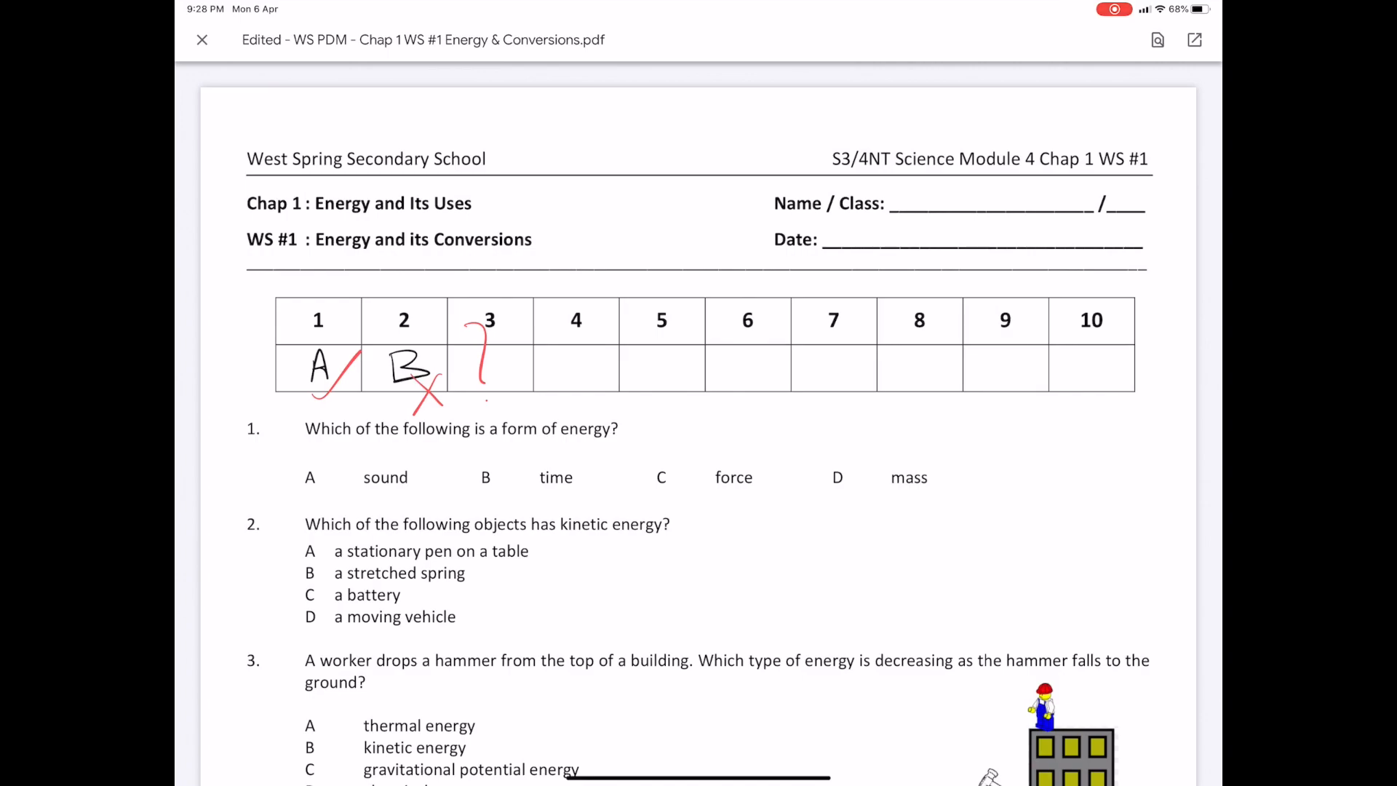
Step: As the student, reopen the marked worksheet in markup mode to correct it
{"action": "left_click", "coordinate": [202, 39]}
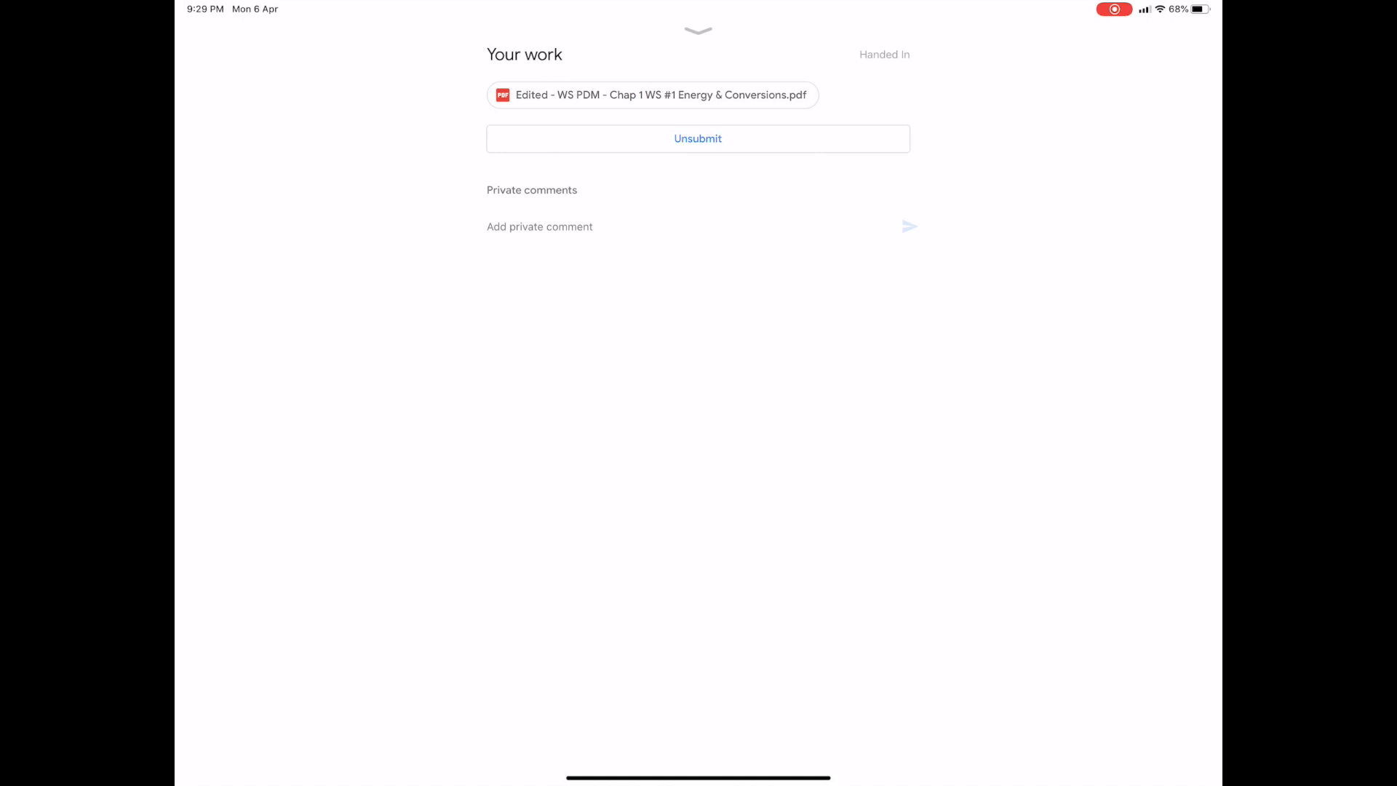
{"action": "left_click", "coordinate": [697, 138]}
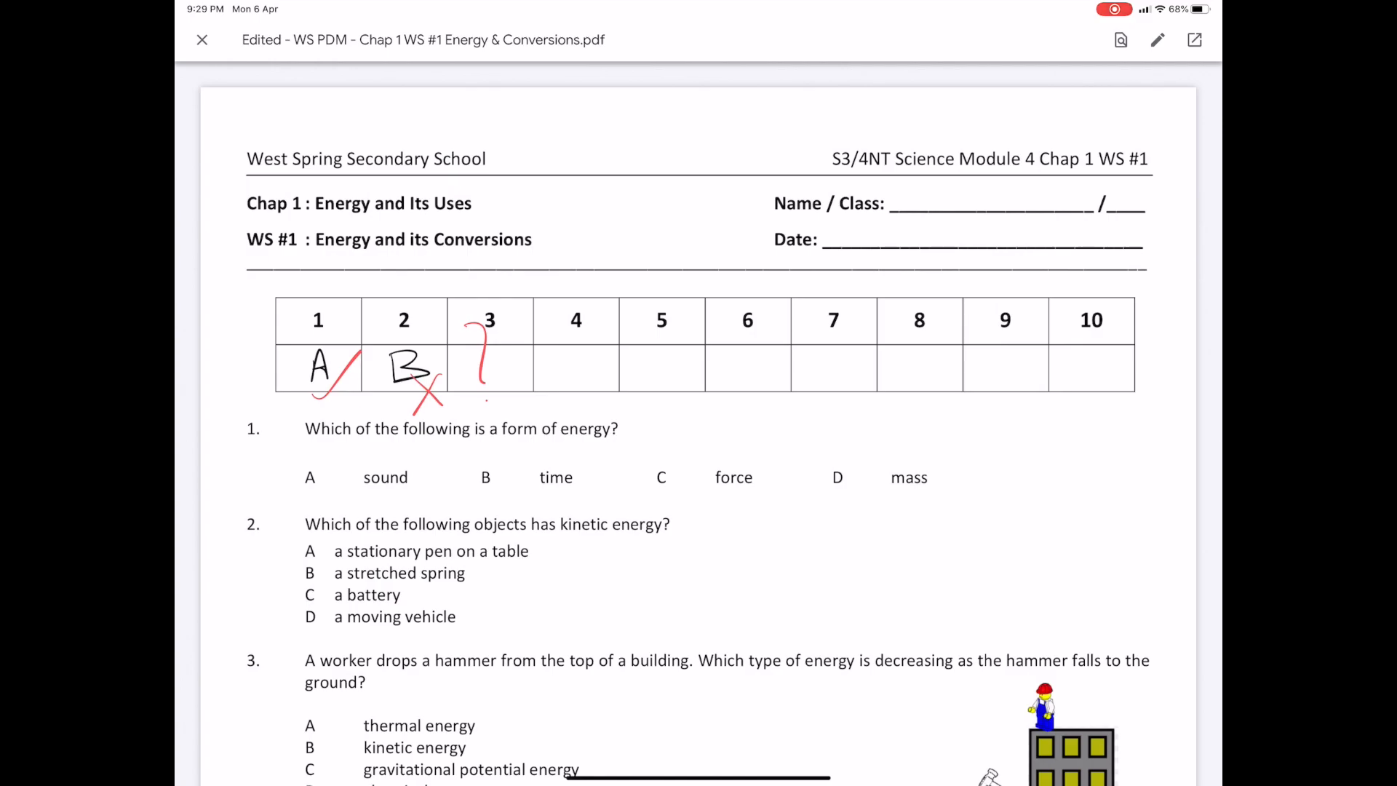
{"action": "left_click", "coordinate": [1157, 39]}
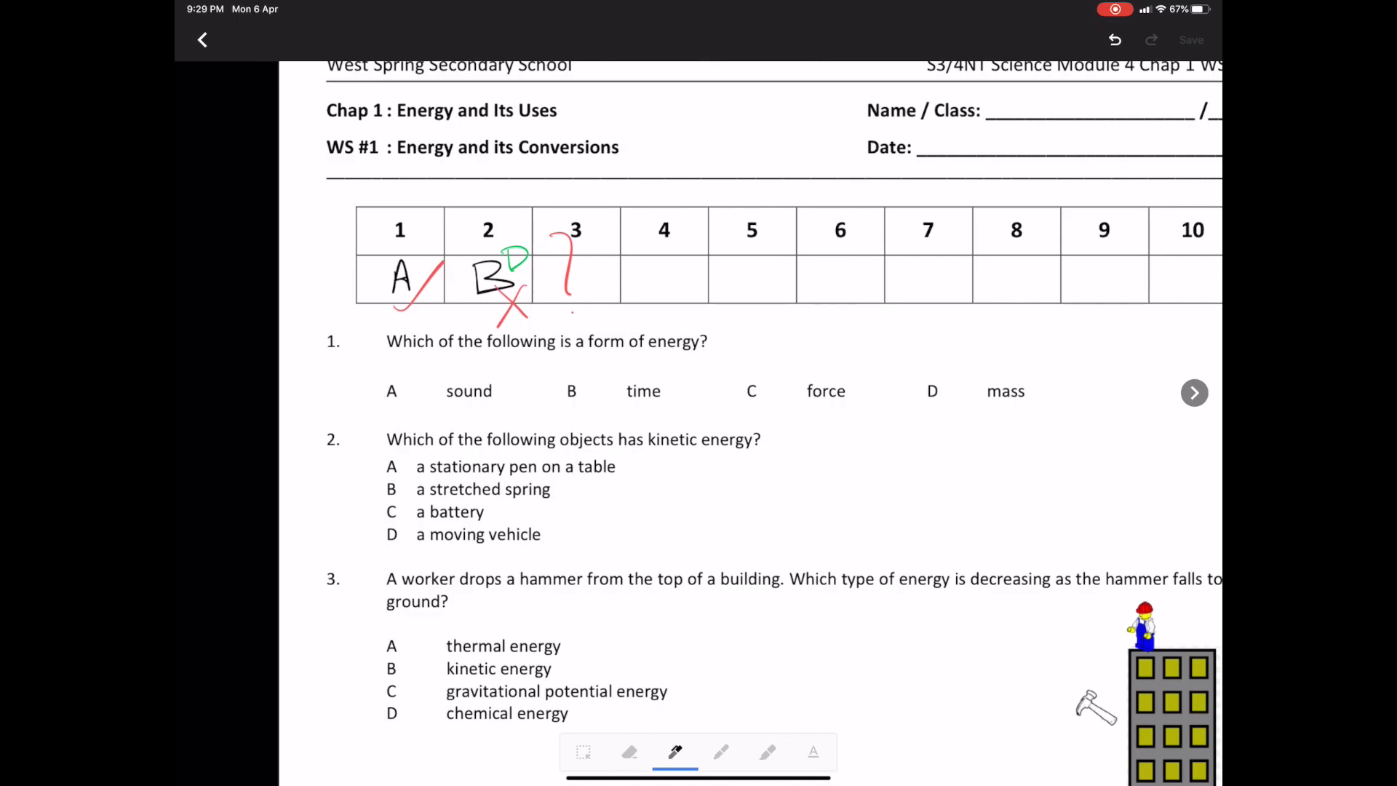
Step: Write a green D correction beside the student's answer B for question 2
{"action": "left_click_drag", "start_coordinate": [579, 285], "coordinate": [597, 268]}
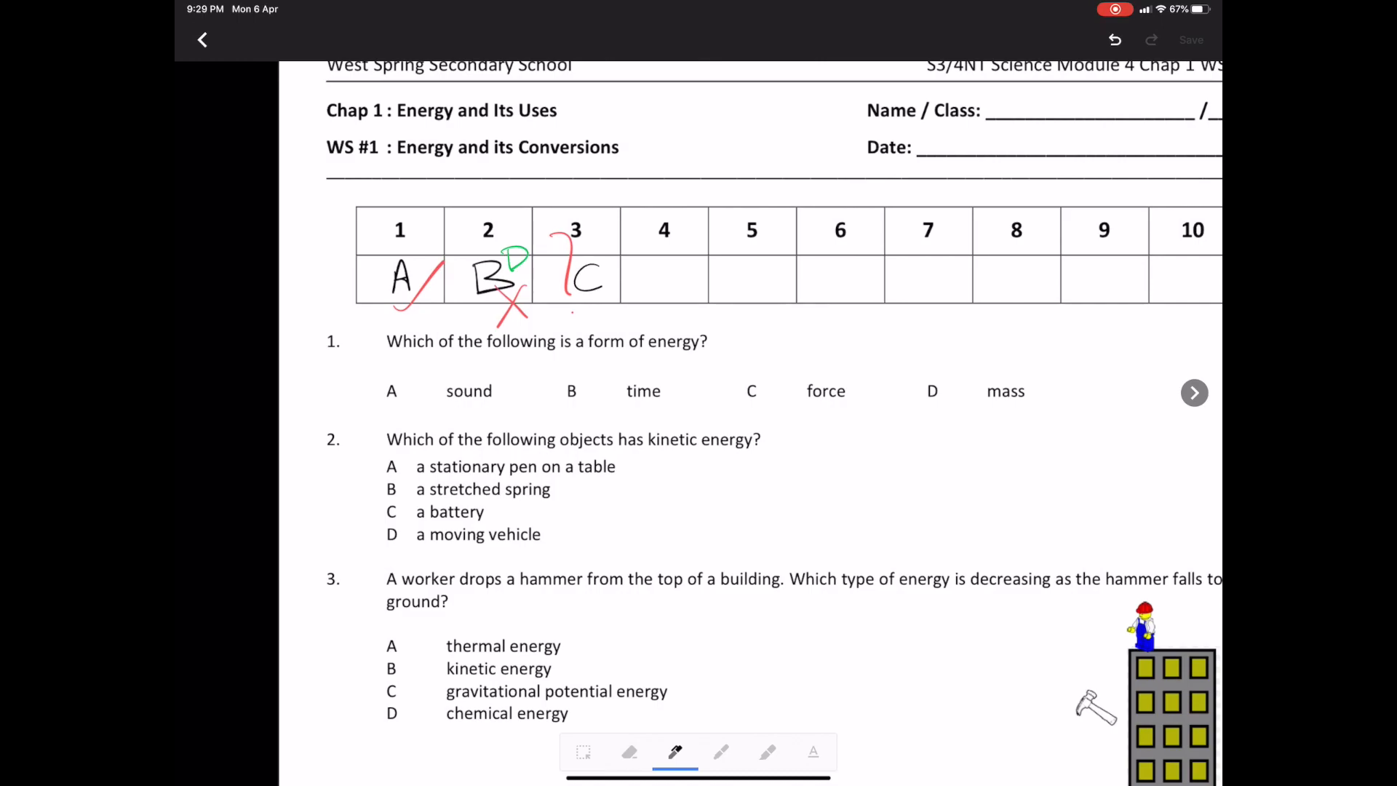